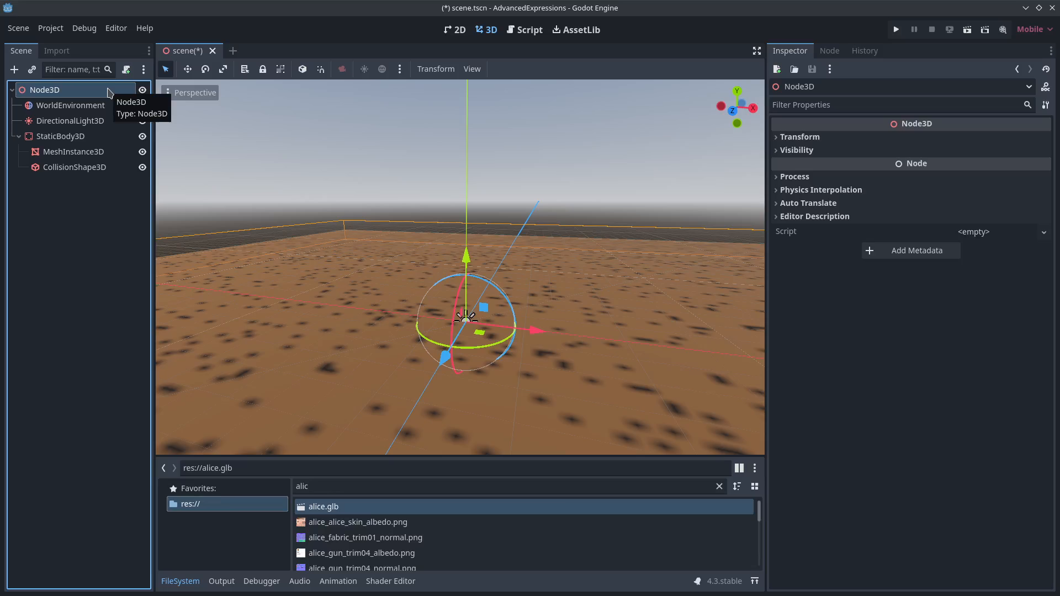
# Give the CharacterBody3D a capsule-shaped collision and drop alice.glb under it
pyautogui.write('ani')
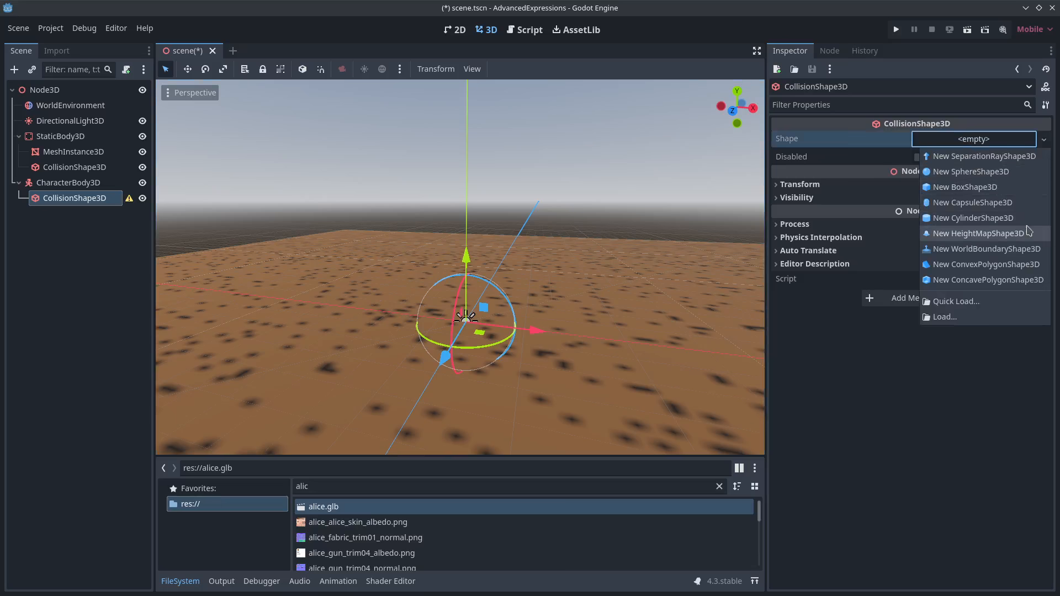
pyautogui.click(971, 202)
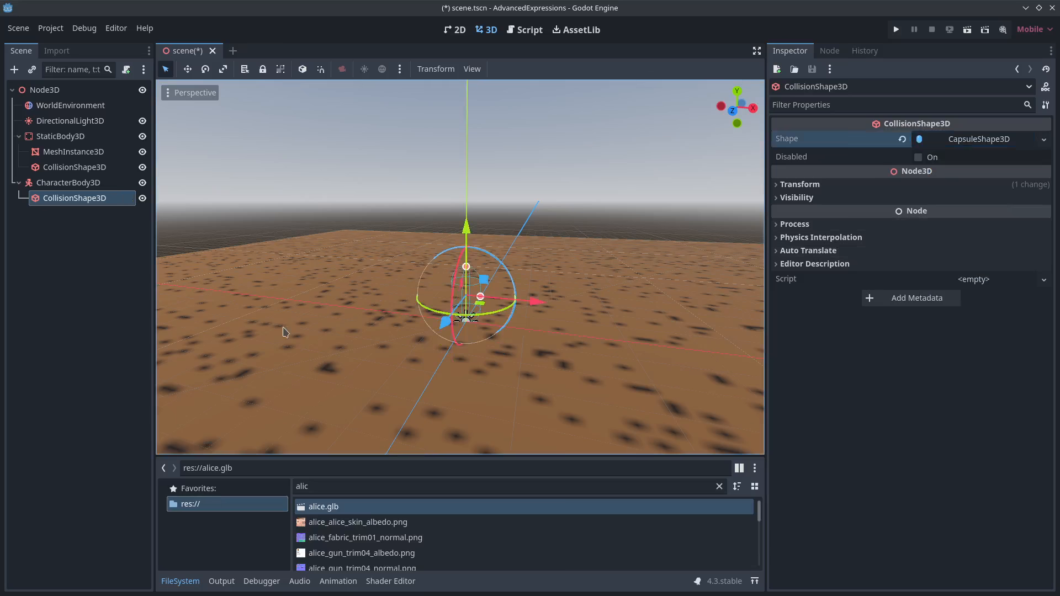
pyautogui.moveTo(322, 506); pyautogui.dragTo(81, 207)
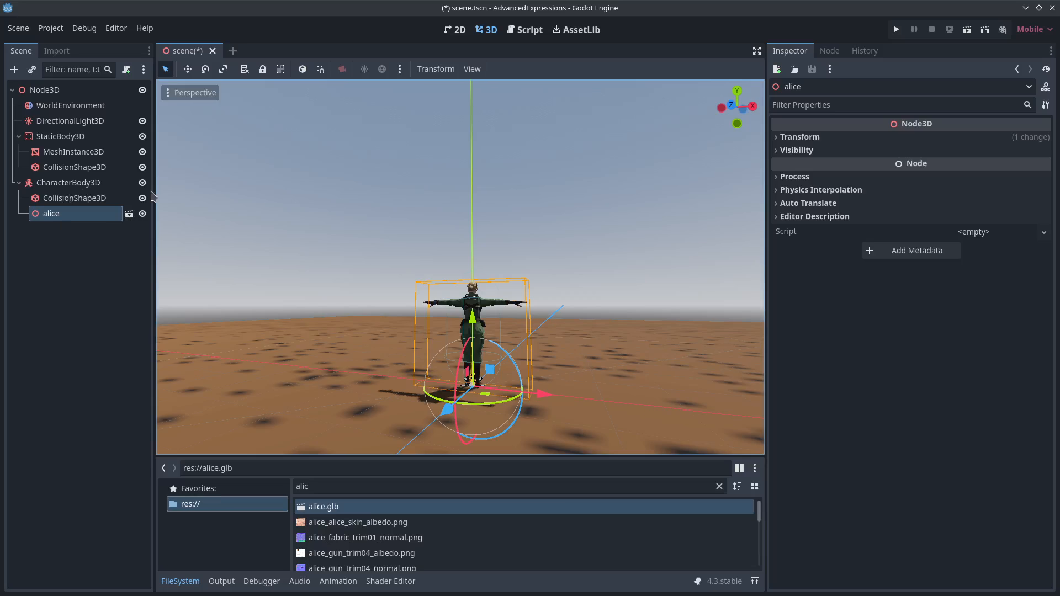
# Attach a new script from the Basic Movement template to the CharacterBody3D
pyautogui.rightClick(68, 182)
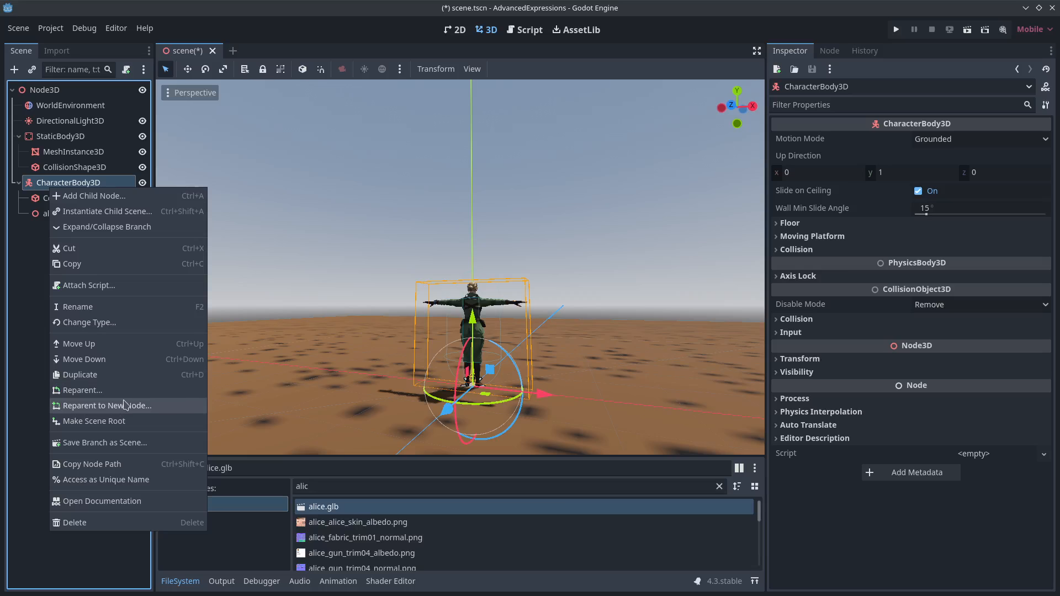
pyautogui.click(90, 285)
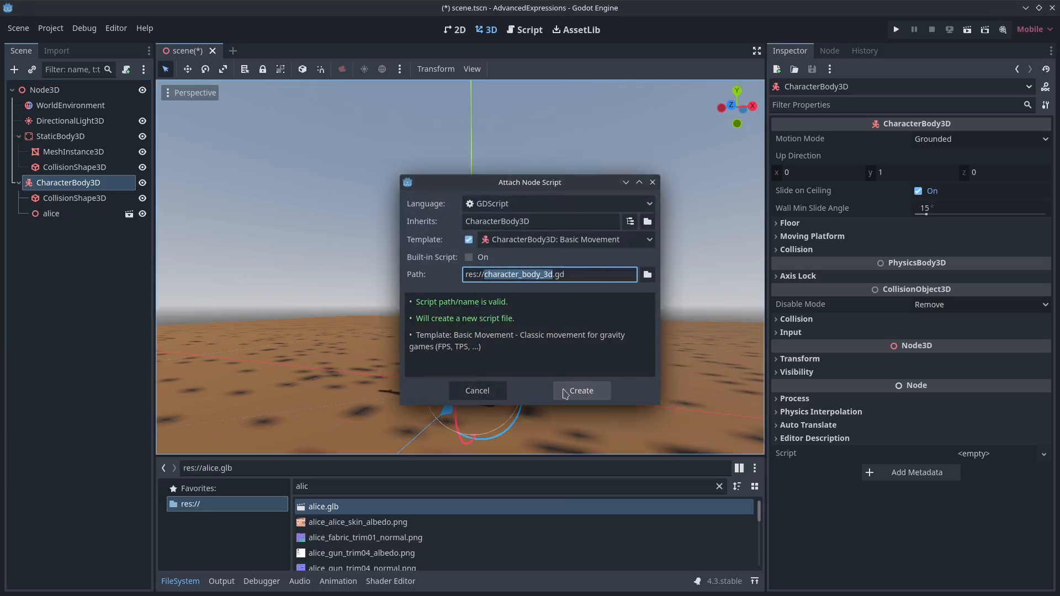
pyautogui.click(580, 391)
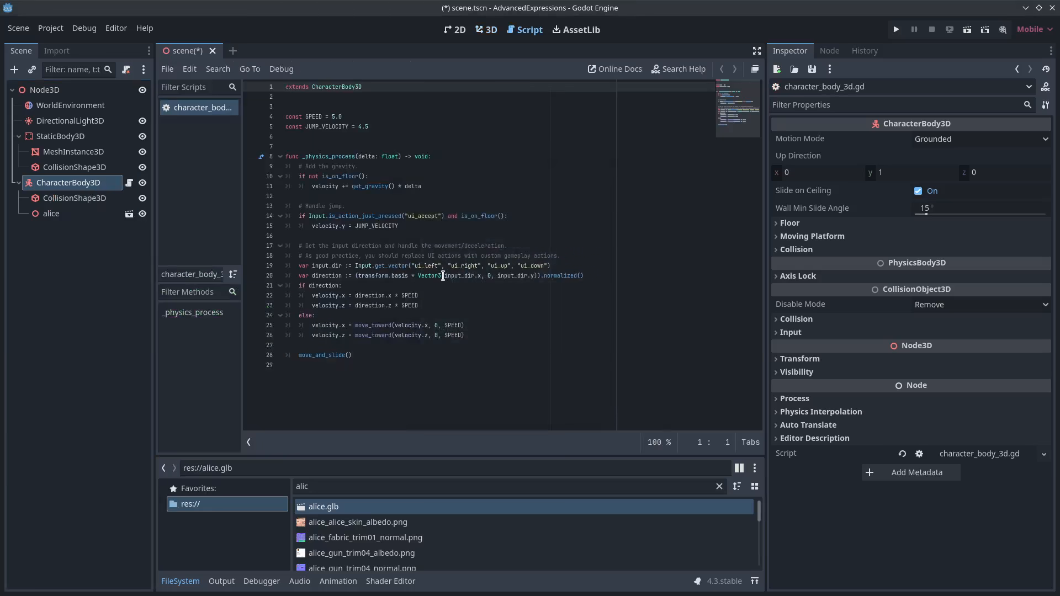
# Edit the script so sideways input sets rotation.y -= deg_to_rad(input_dir.x) instead of strafing
pyautogui.doubleClick(460, 276)
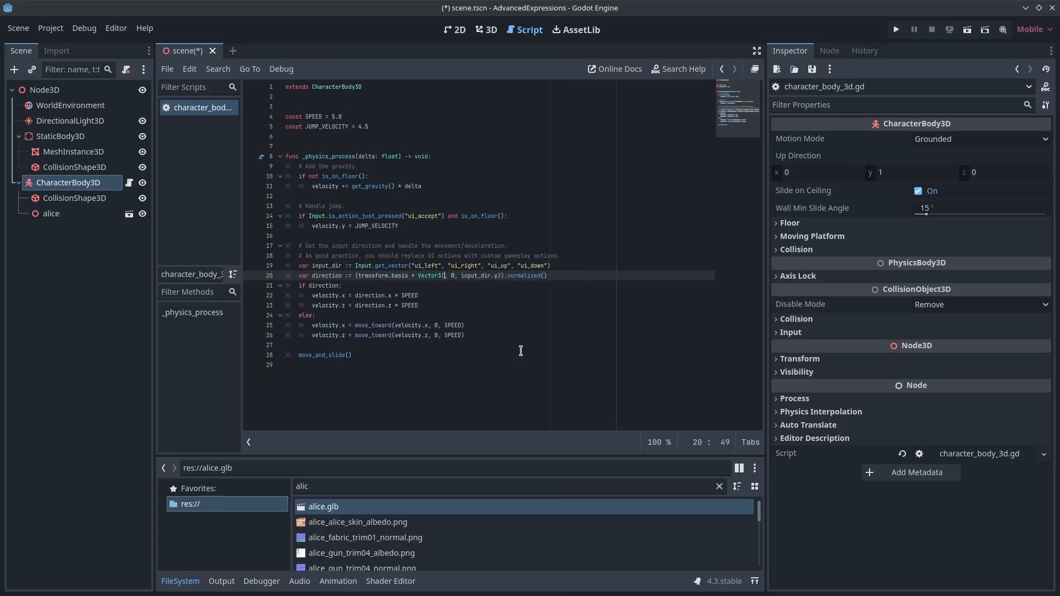
pyautogui.write('r')
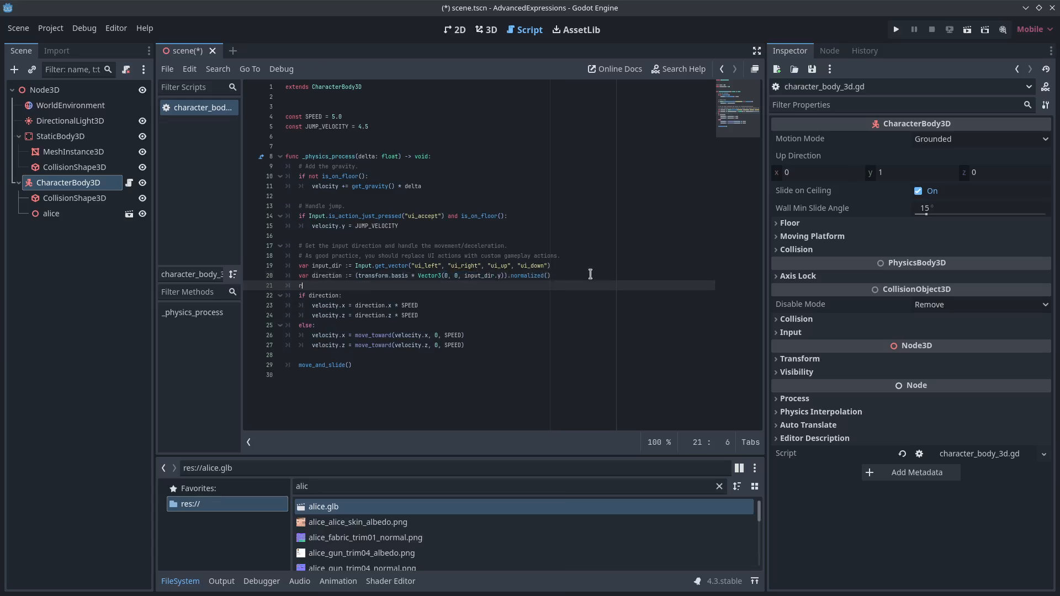
pyautogui.write('otation.y')
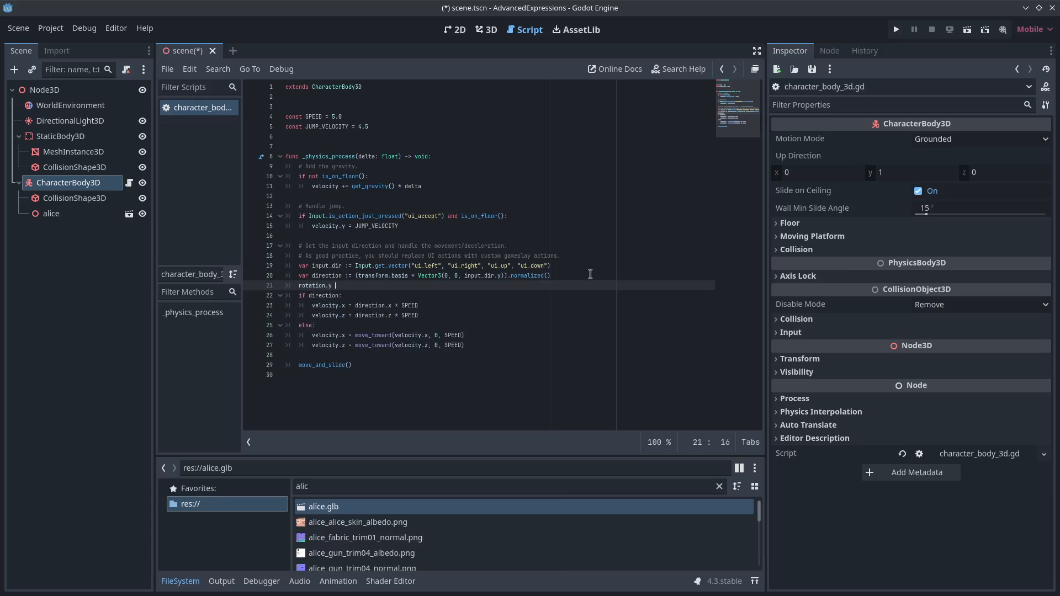
pyautogui.write('-= input_dir.x')
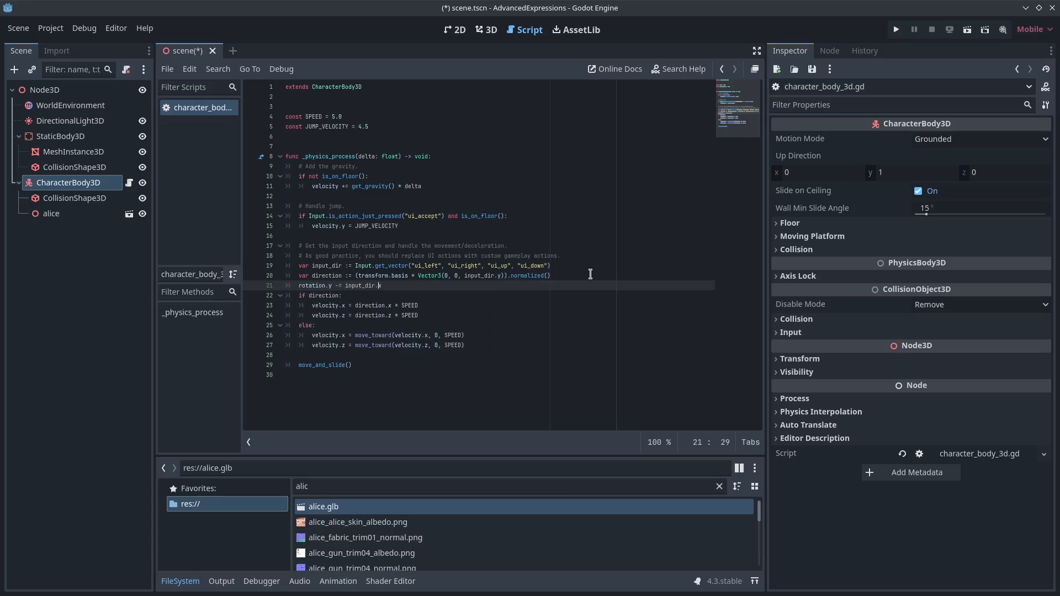
pyautogui.write('dd')
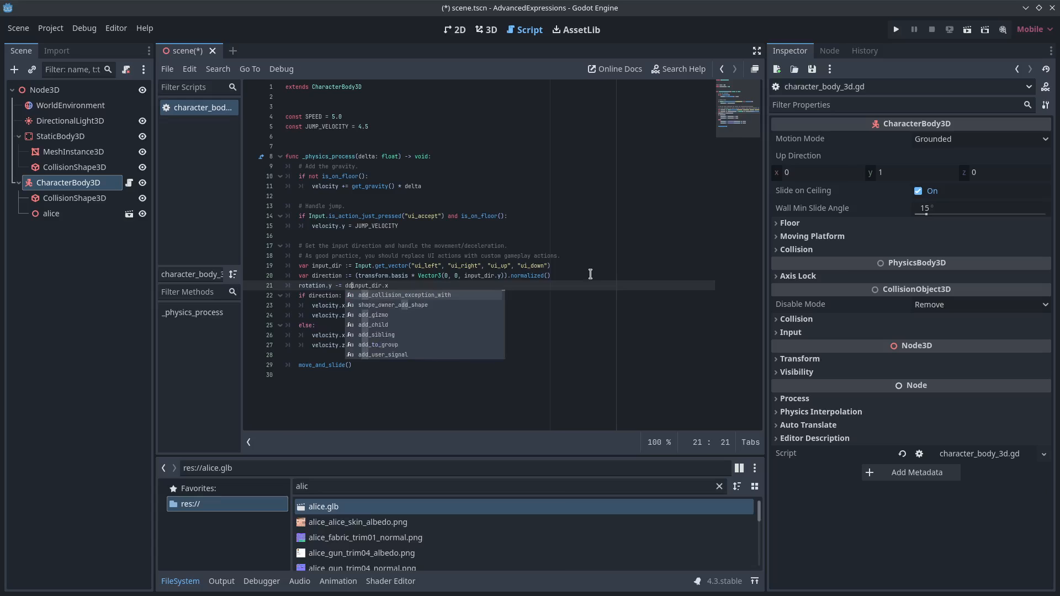
pyautogui.write('eg_to')
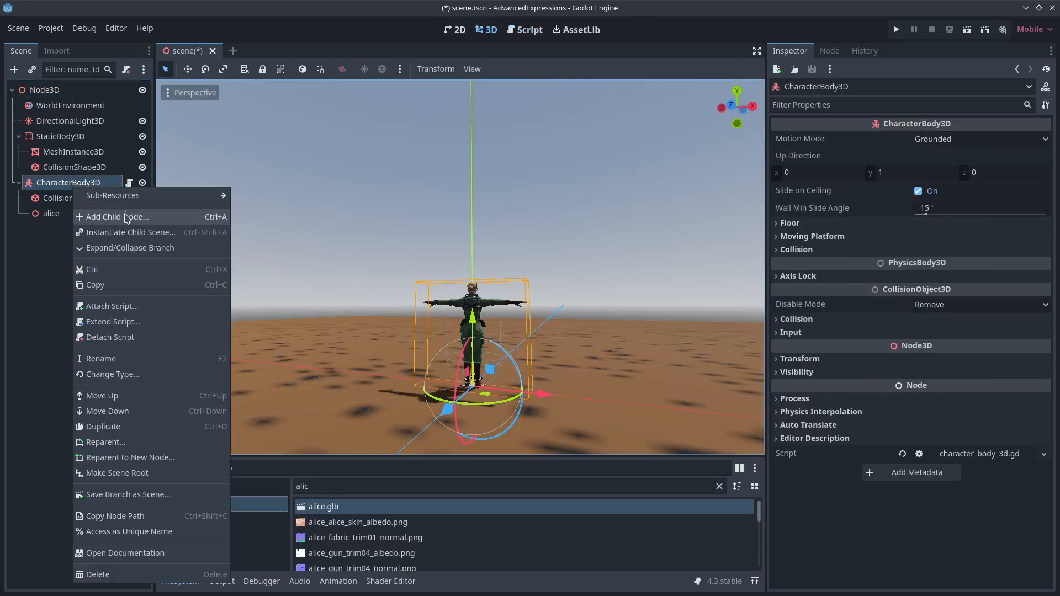
# Add a previewed Camera3D under the character body with Rotation X at -12
pyautogui.click(116, 216)
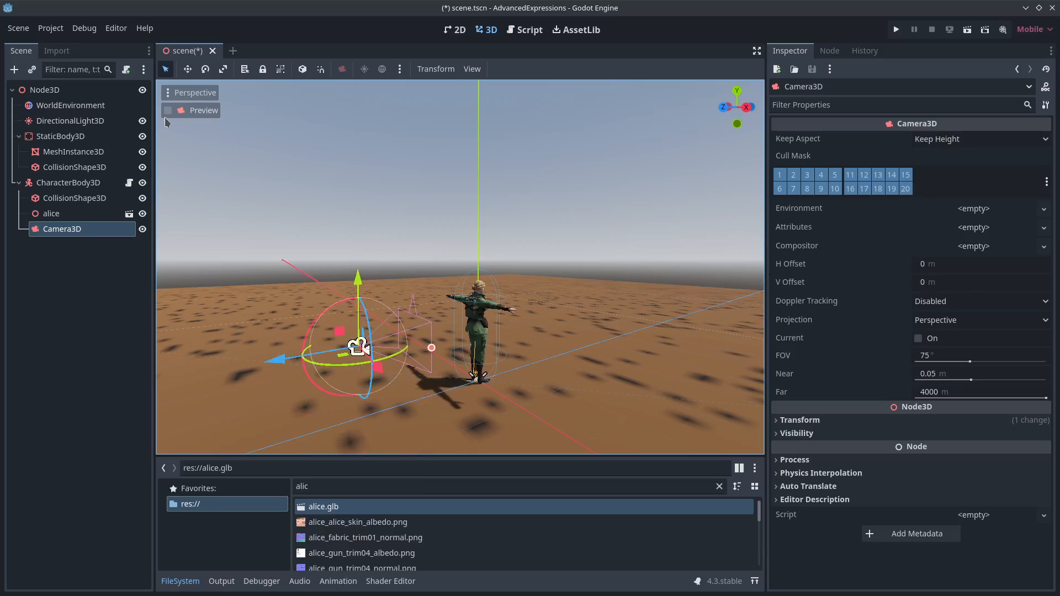
pyautogui.click(167, 110)
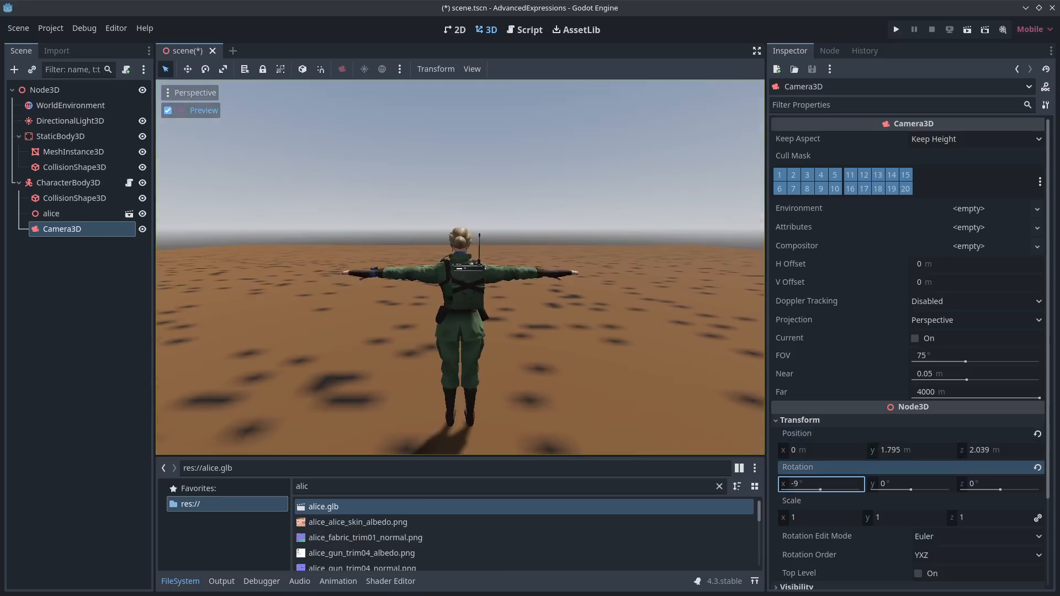
pyautogui.write('-12')
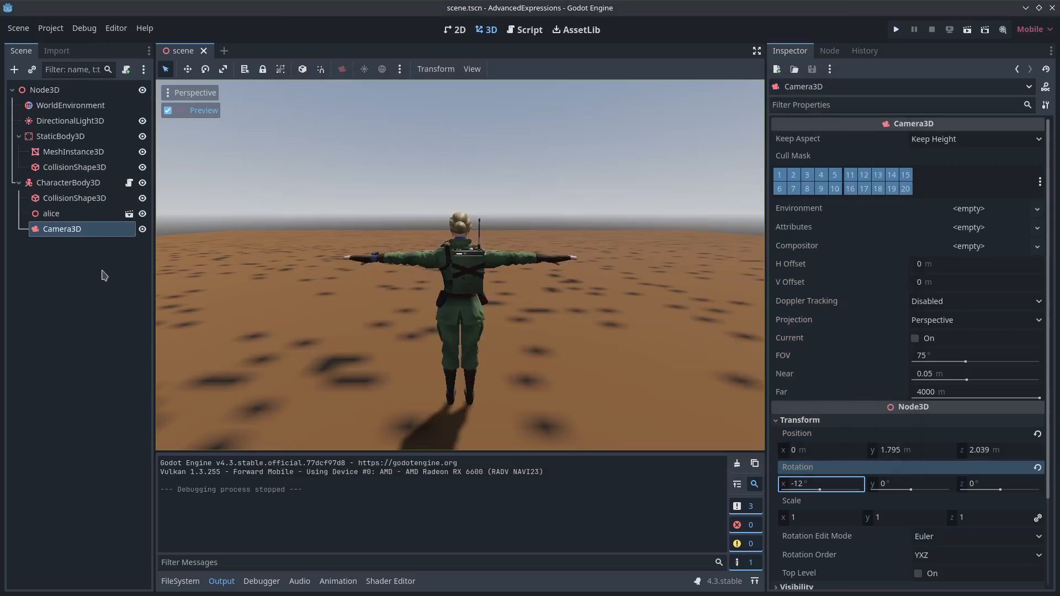
# Give alice.glb's Skeleton3D a new BoneMap in its advanced import settings
pyautogui.click(180, 581)
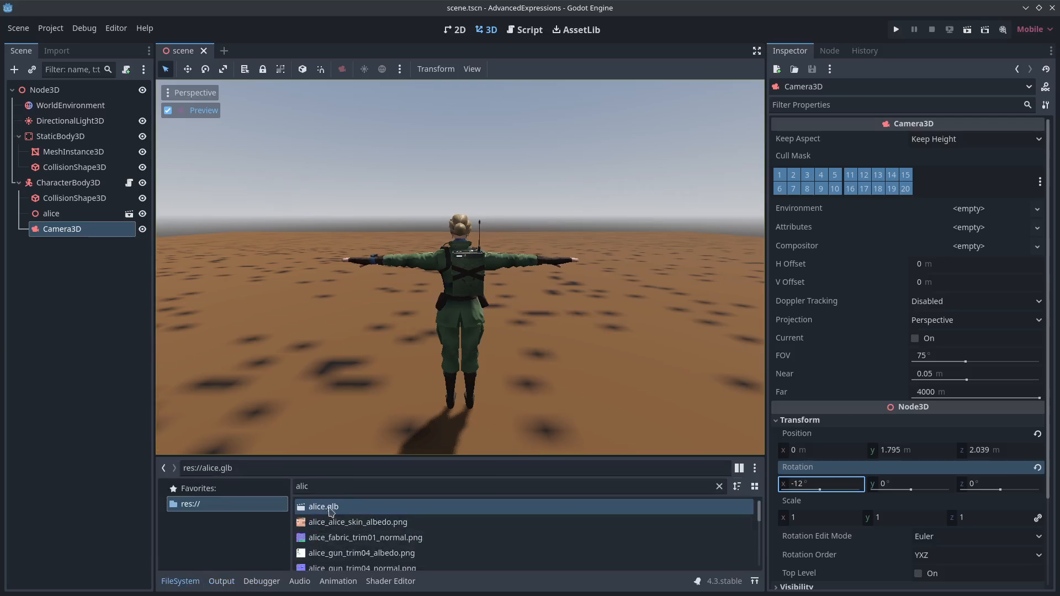
pyautogui.doubleClick(321, 506)
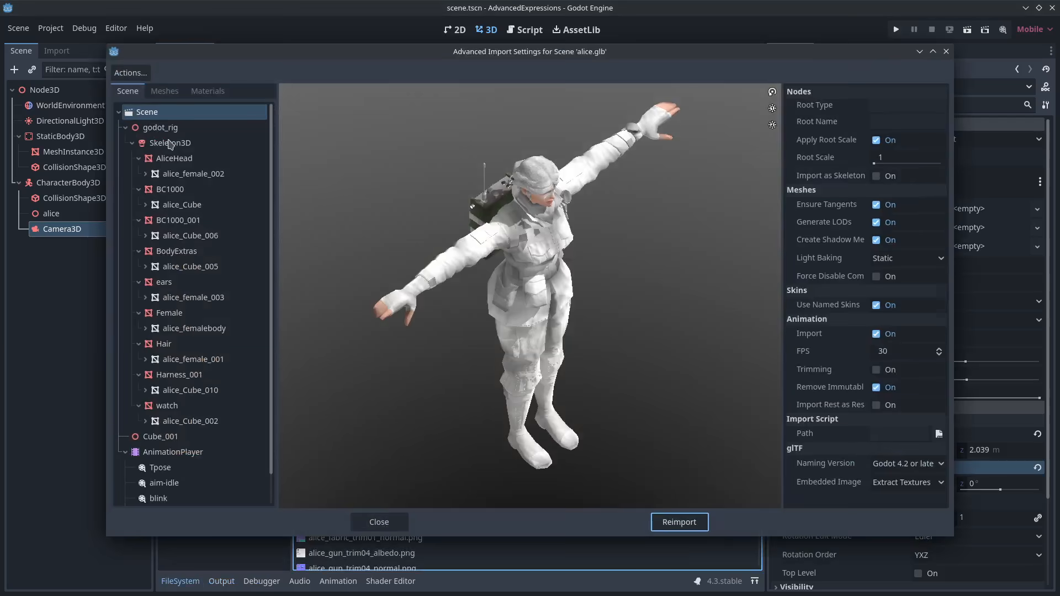
pyautogui.click(171, 143)
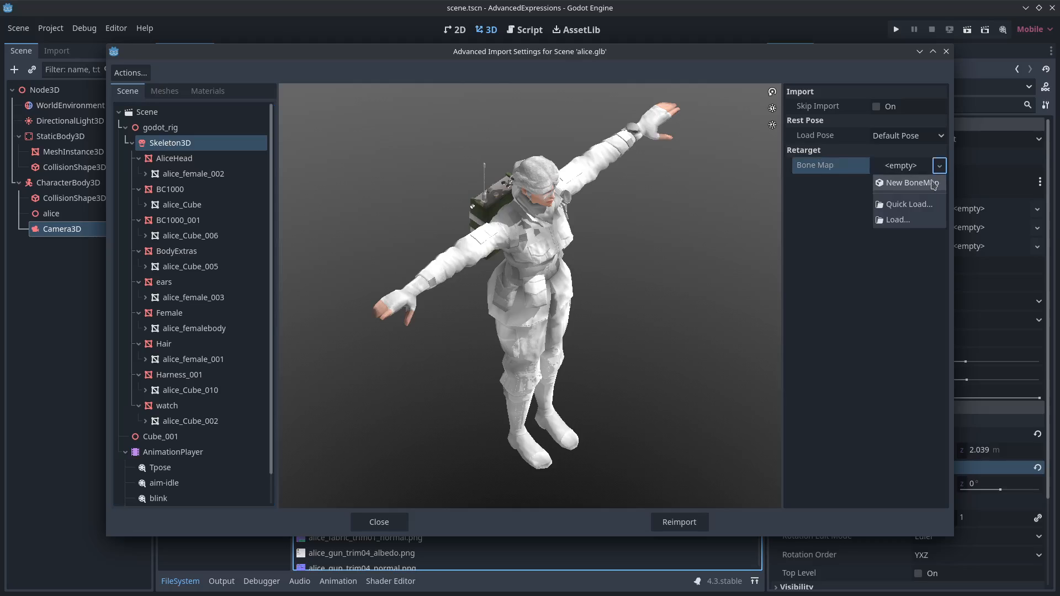
pyautogui.moveTo(932, 188)
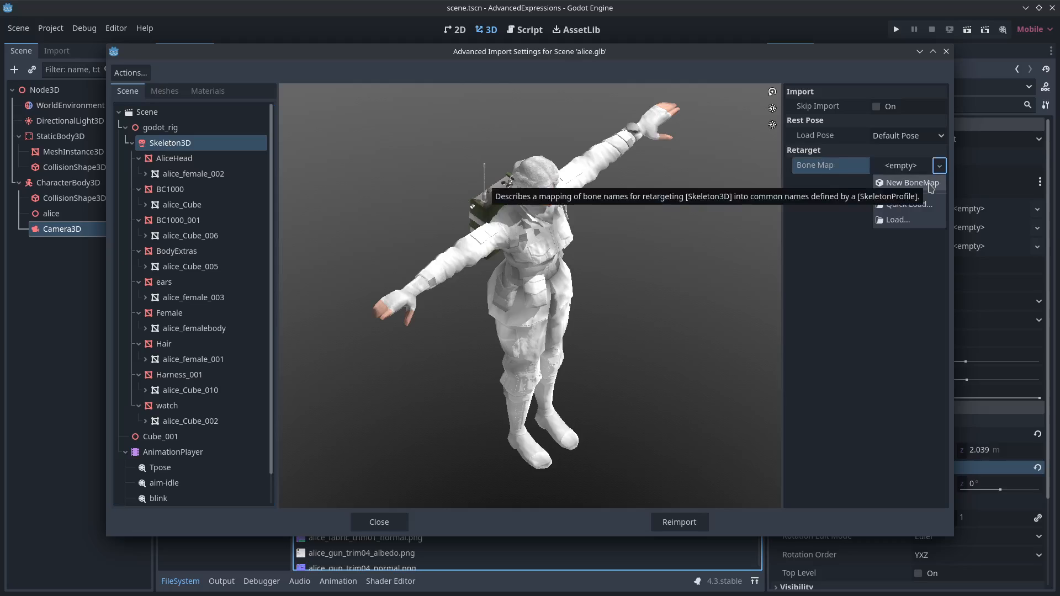
pyautogui.click(911, 182)
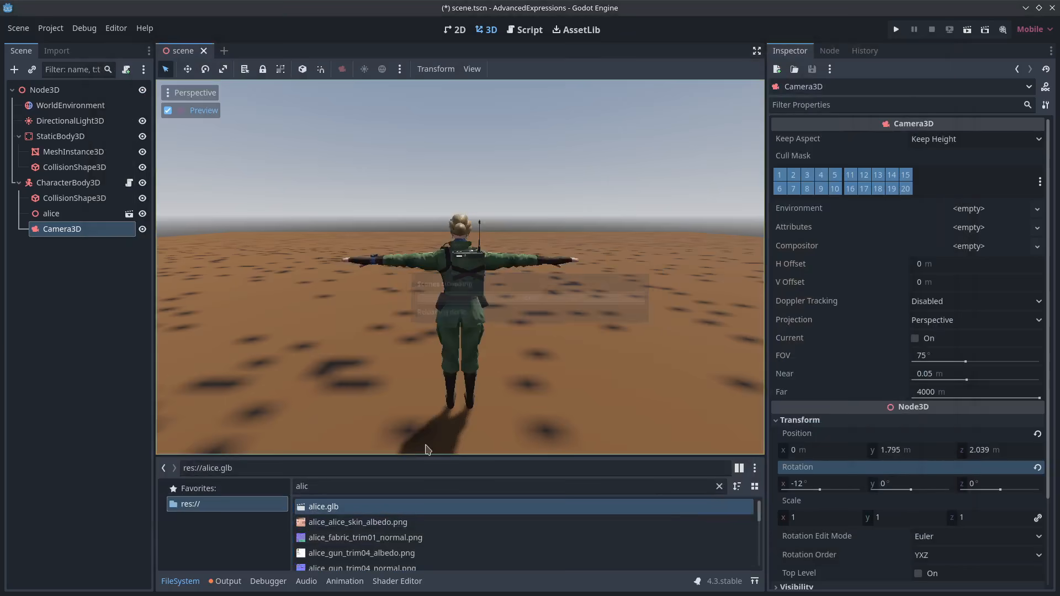
pyautogui.click(70, 183)
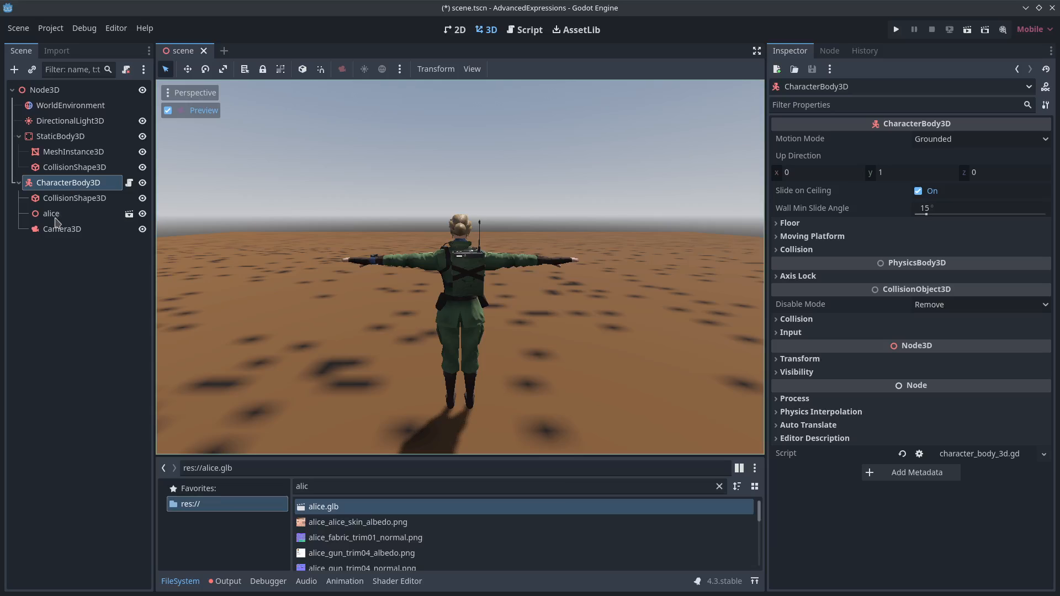
pyautogui.rightClick(50, 213)
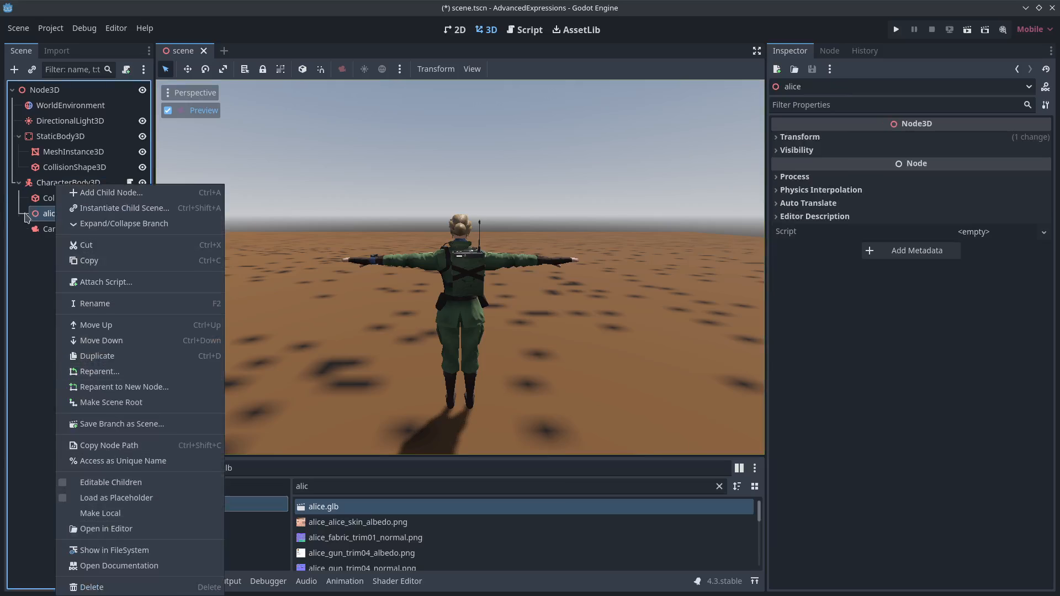
pyautogui.click(124, 223)
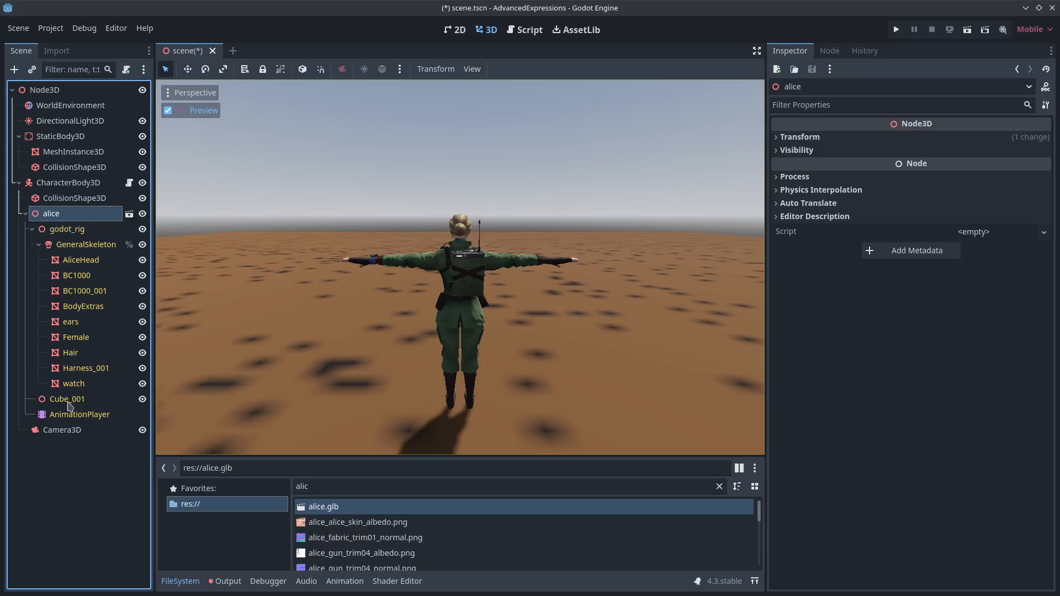
pyautogui.click(78, 414)
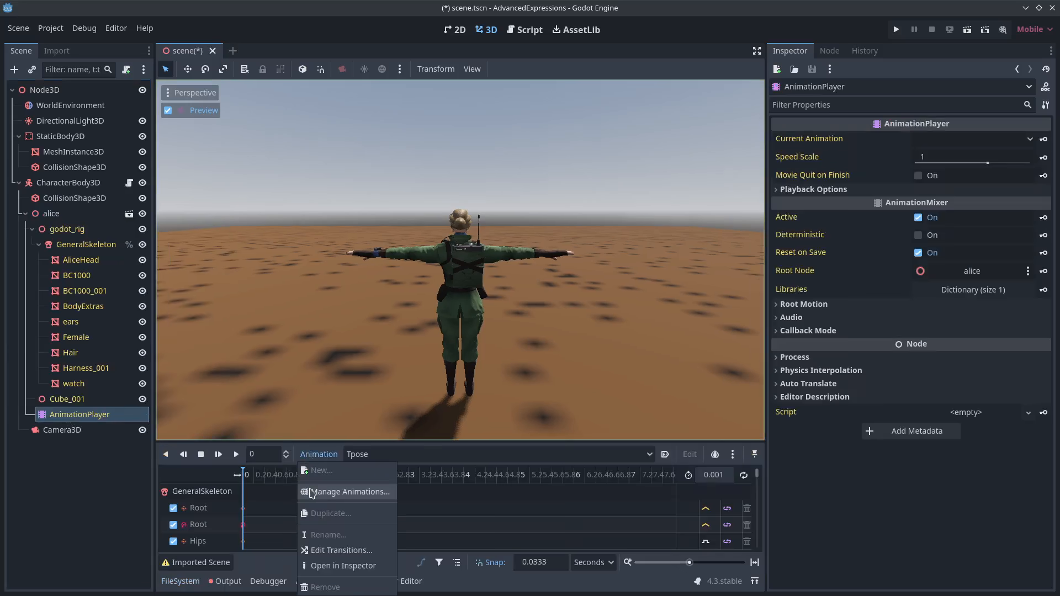
pyautogui.click(347, 492)
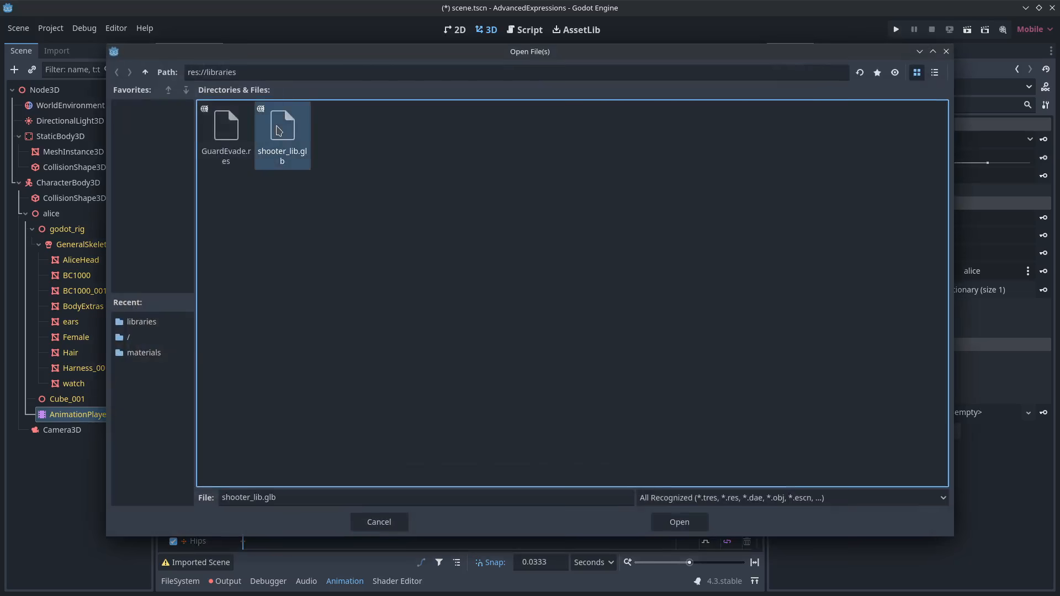
pyautogui.click(678, 522)
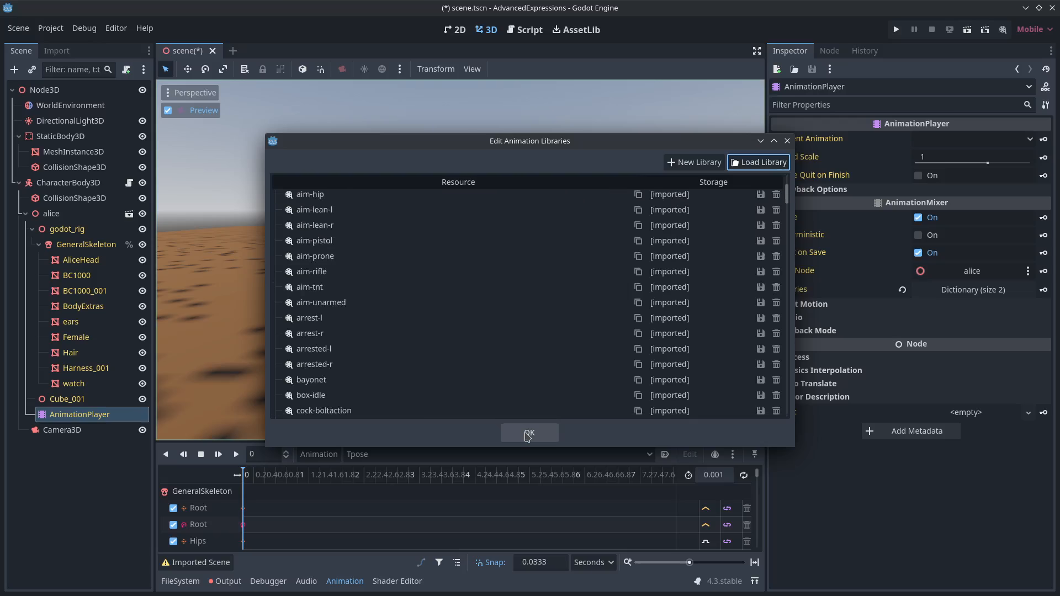
pyautogui.click(530, 433)
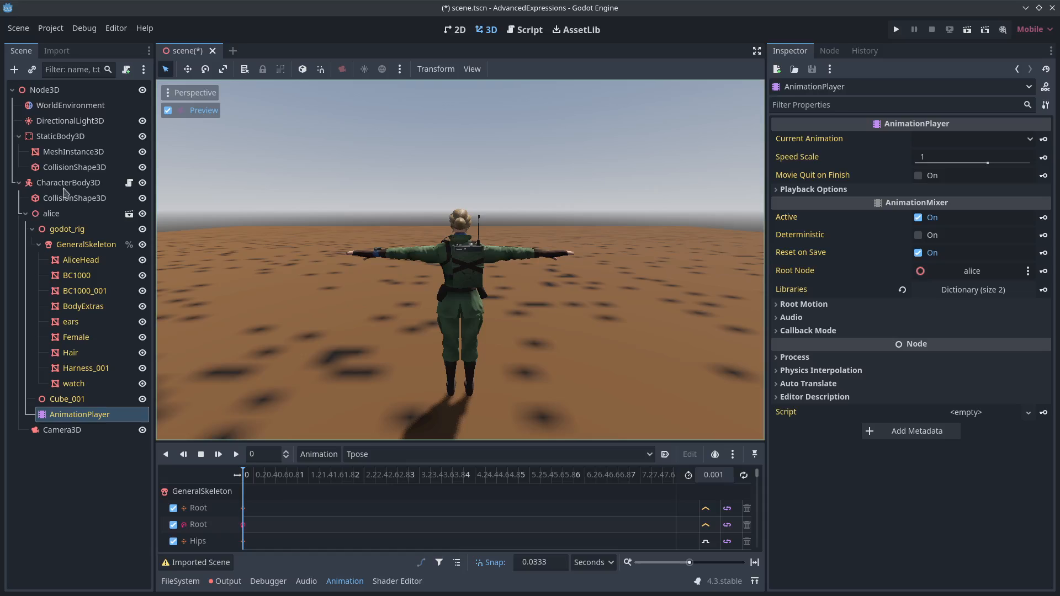
pyautogui.click(68, 182)
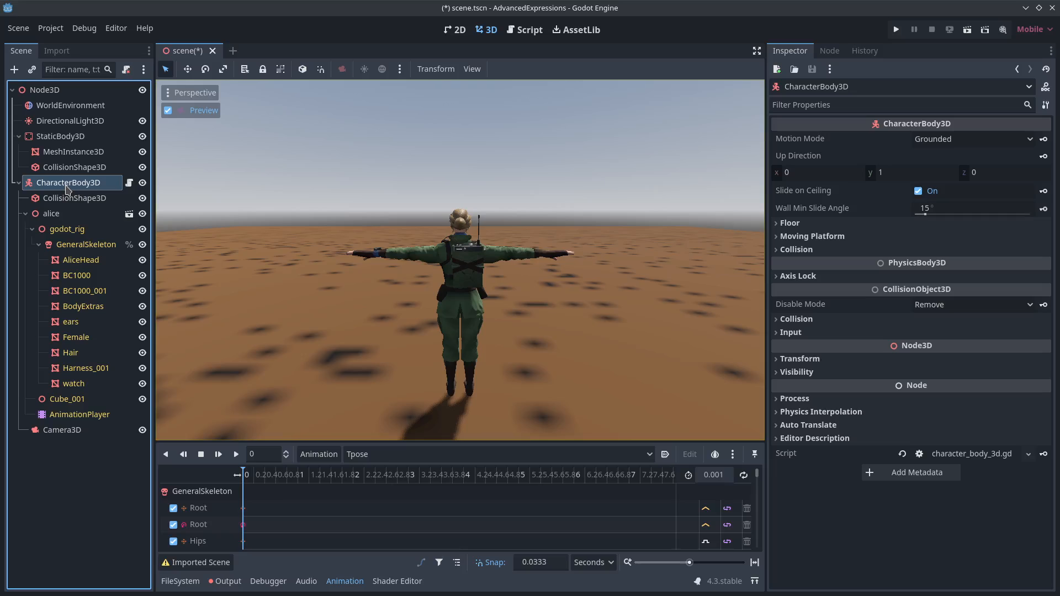
# Add an AnimationTree child with a new AnimationNodeStateMachine root driving alice's AnimationPlayer
pyautogui.rightClick(71, 182)
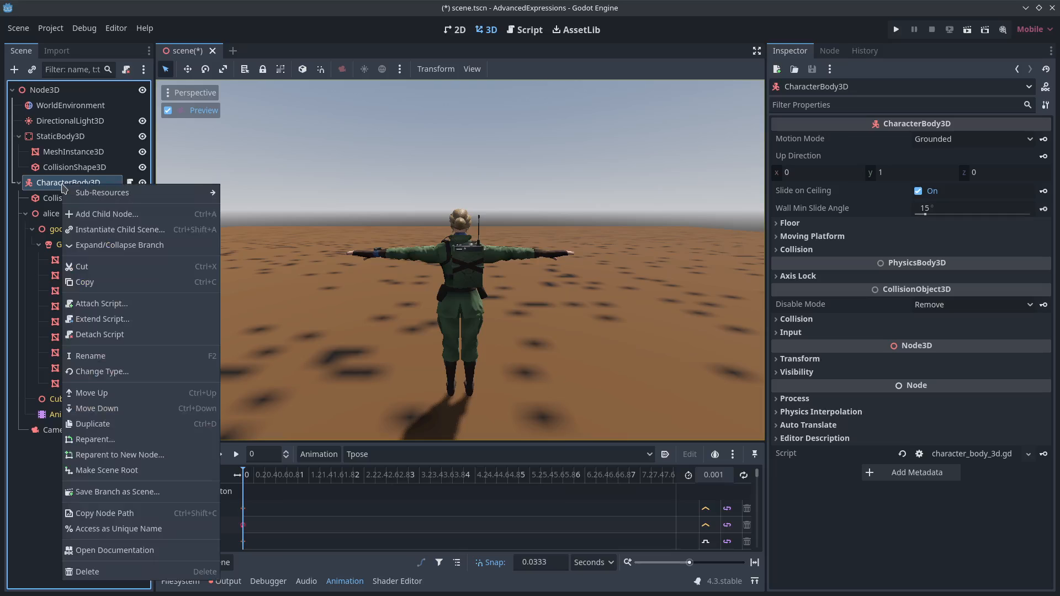
pyautogui.click(106, 213)
pyautogui.write('animation')
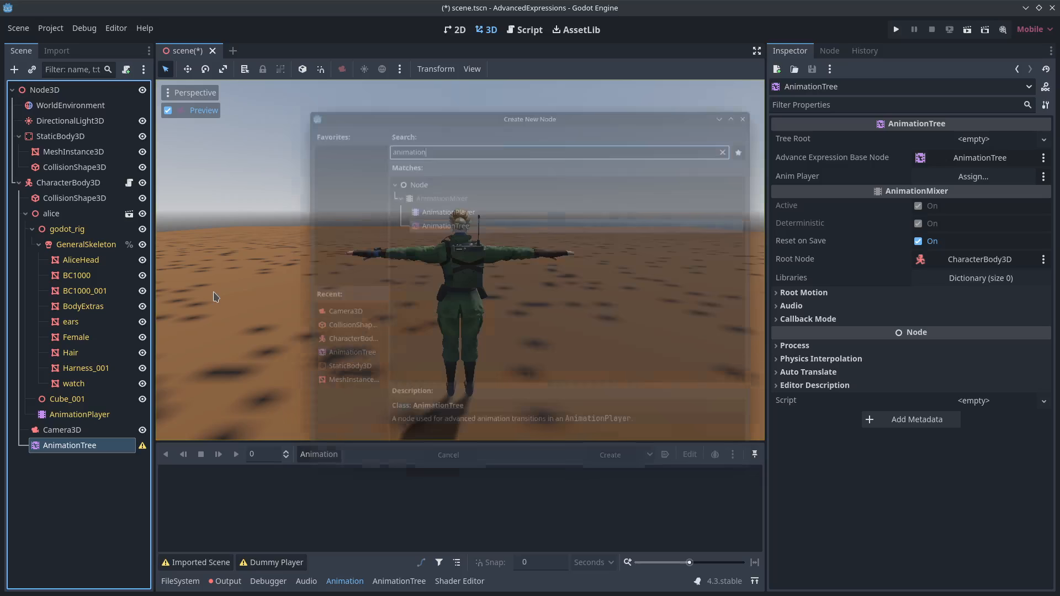
pyautogui.click(973, 139)
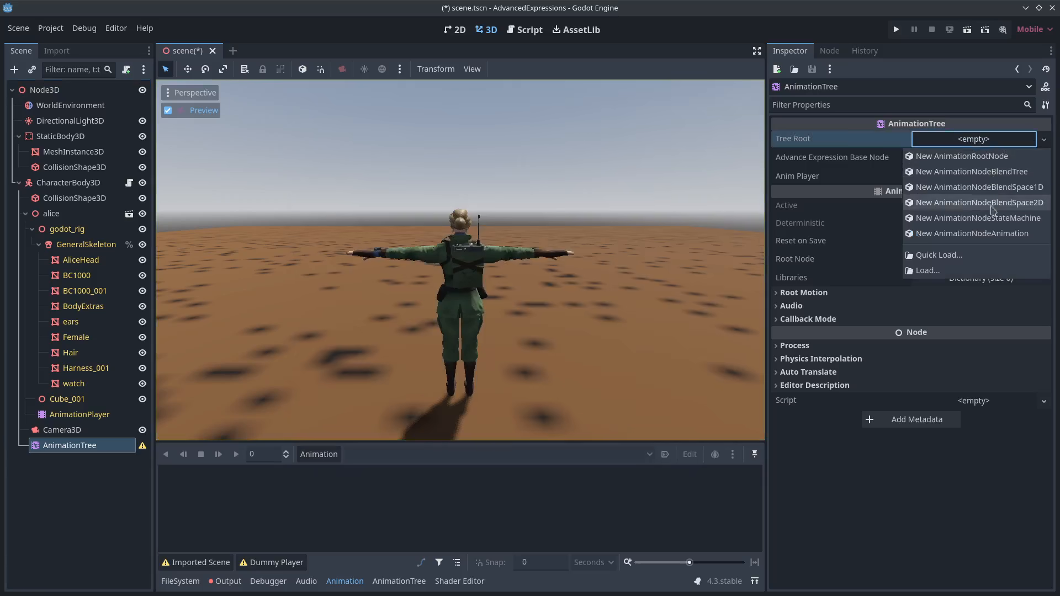
pyautogui.click(978, 217)
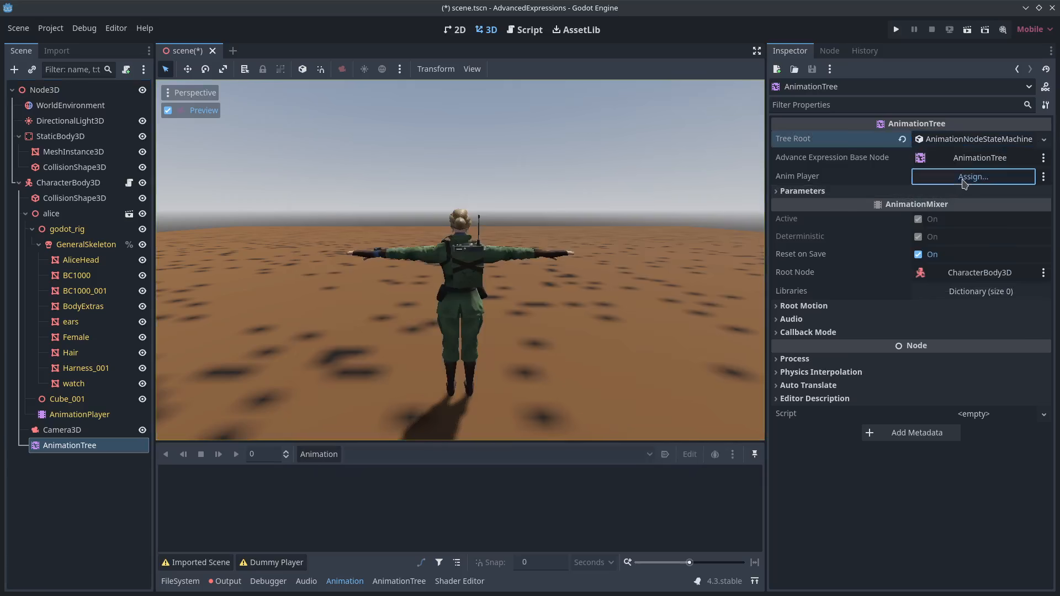
pyautogui.click(974, 177)
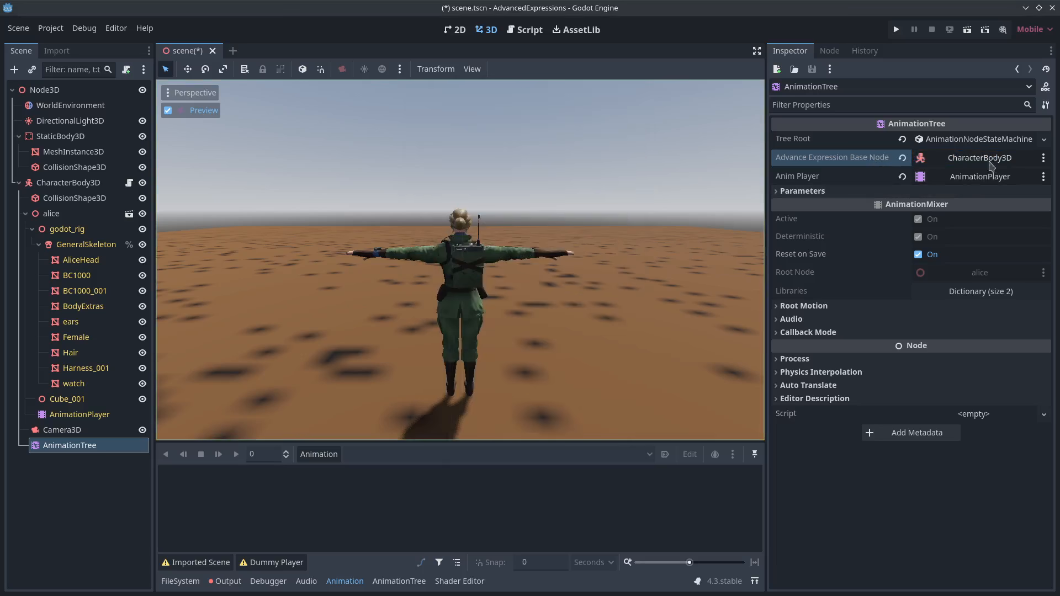
pyautogui.click(398, 581)
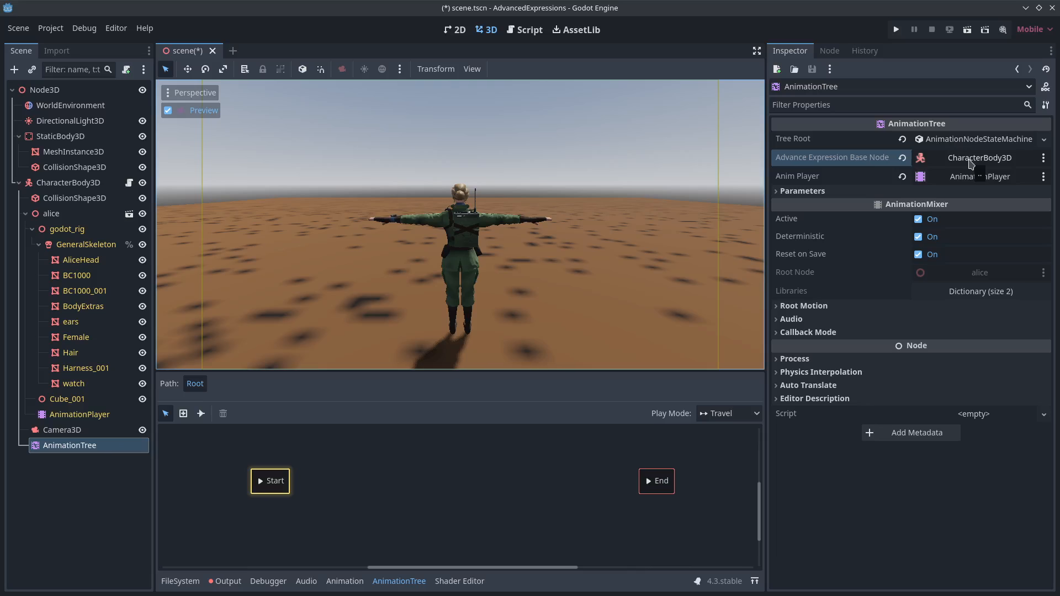
# Add sneak-idle, sneak-run and fall animations from shooter_lib as states in the graph
pyautogui.rightClick(431, 494)
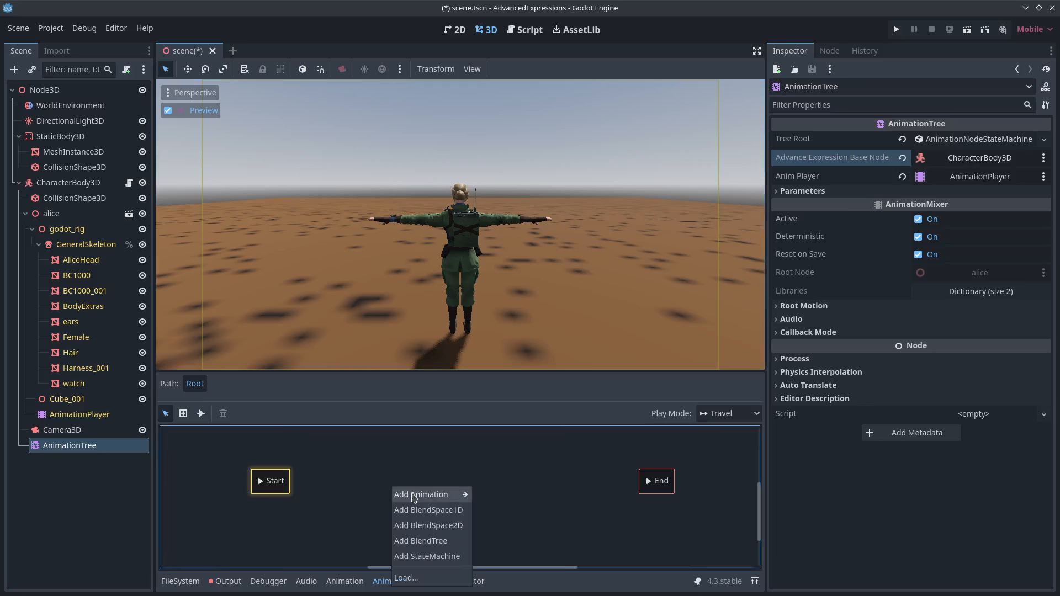
pyautogui.click(421, 494)
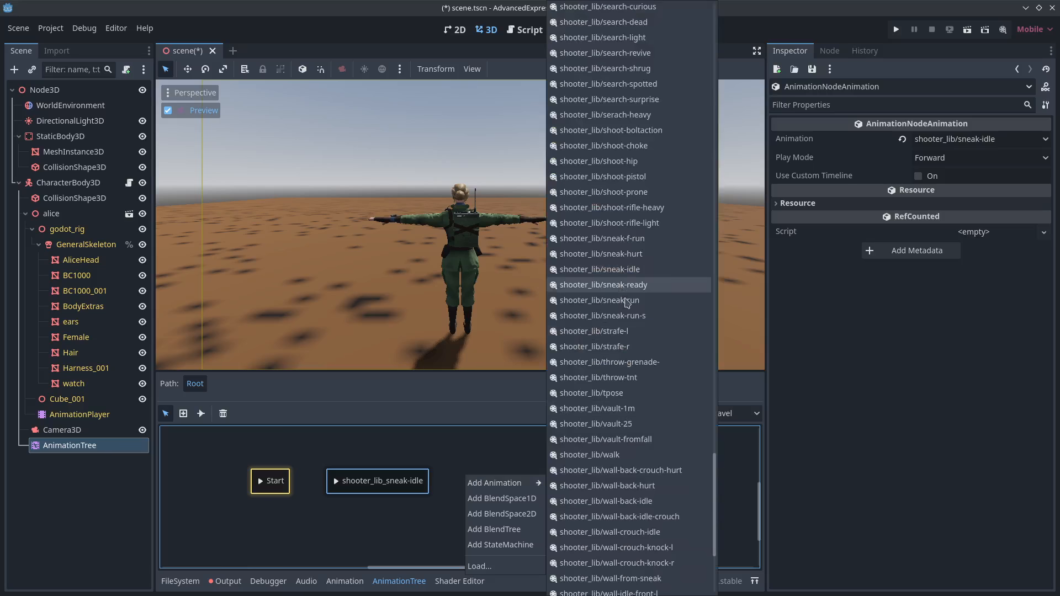
pyautogui.click(597, 299)
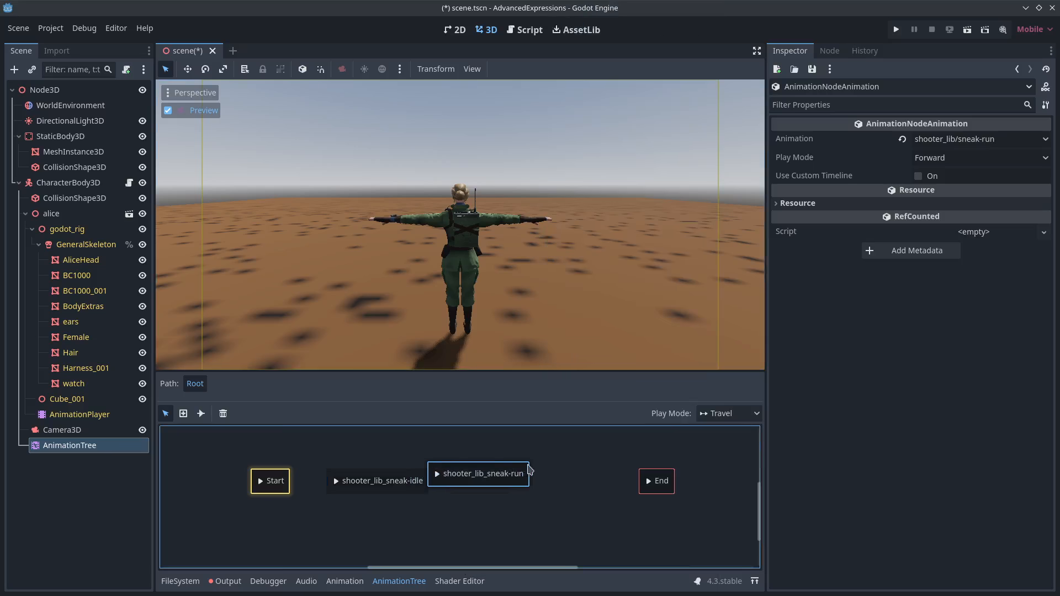
pyautogui.rightClick(480, 474)
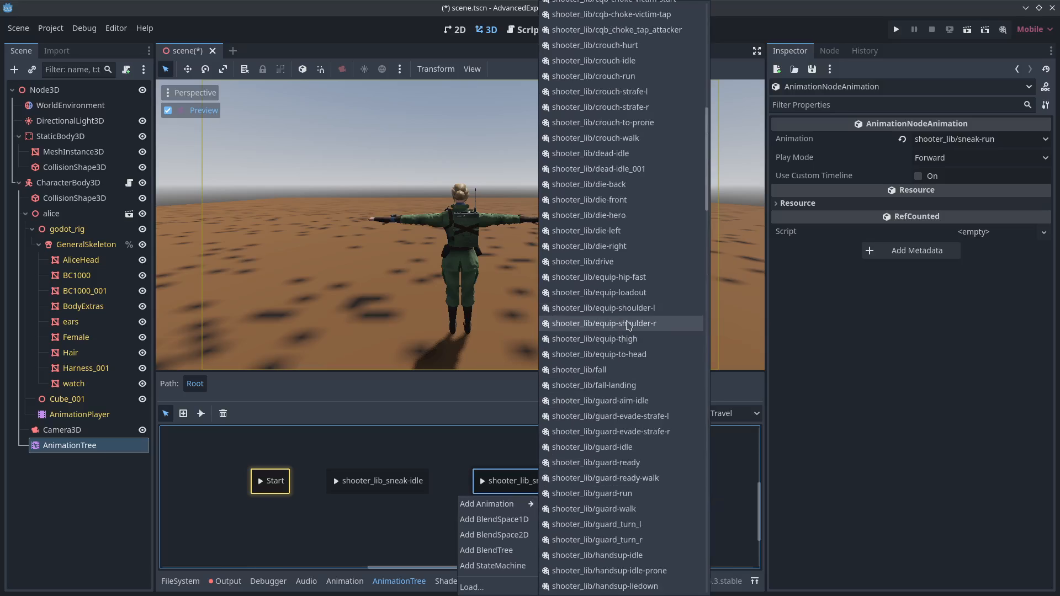
pyautogui.scroll(-3)
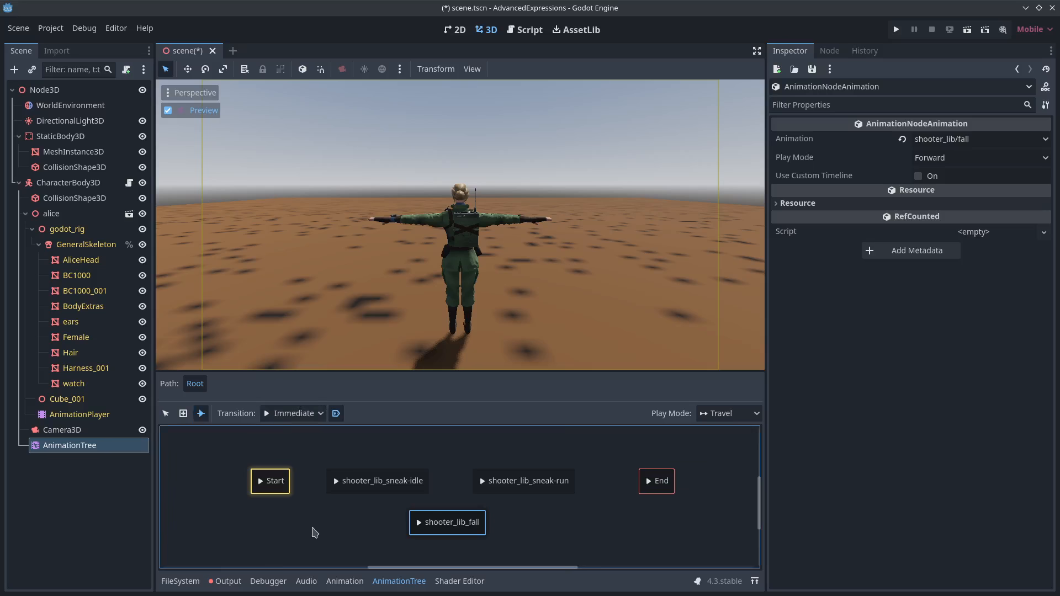
pyautogui.moveTo(416, 475)
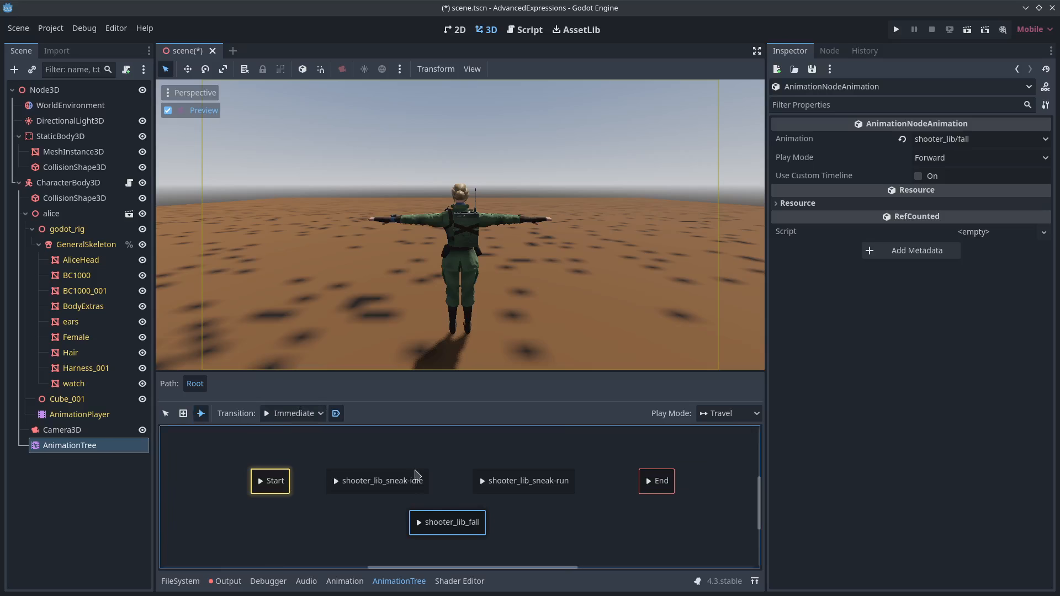
pyautogui.moveTo(413, 491)
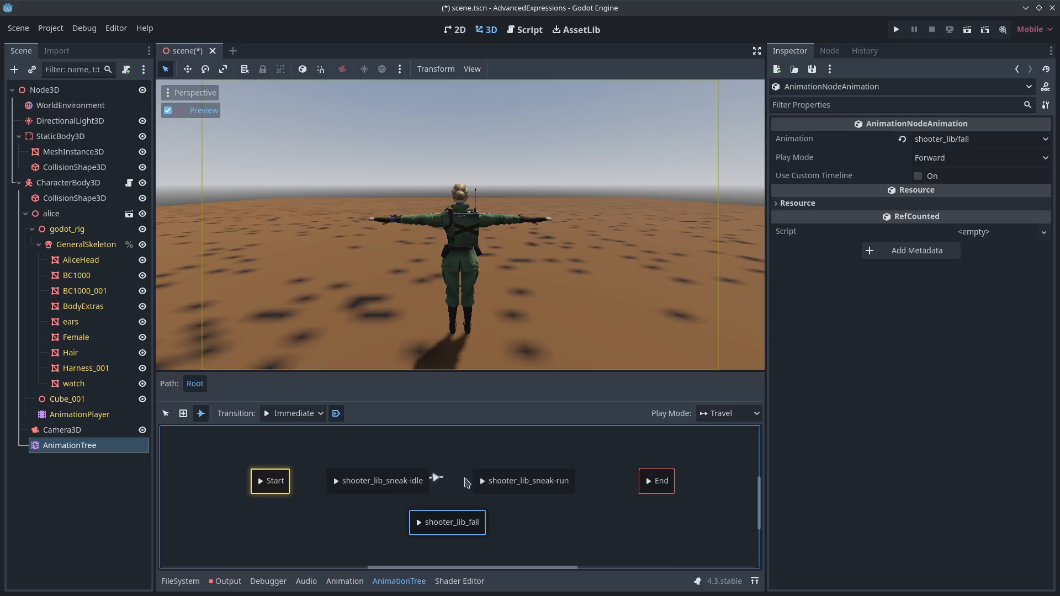
# Connect sneak-idle to sneak-run on velocity.length() > .2 with a 0.2 s crossfade
pyautogui.click(450, 481)
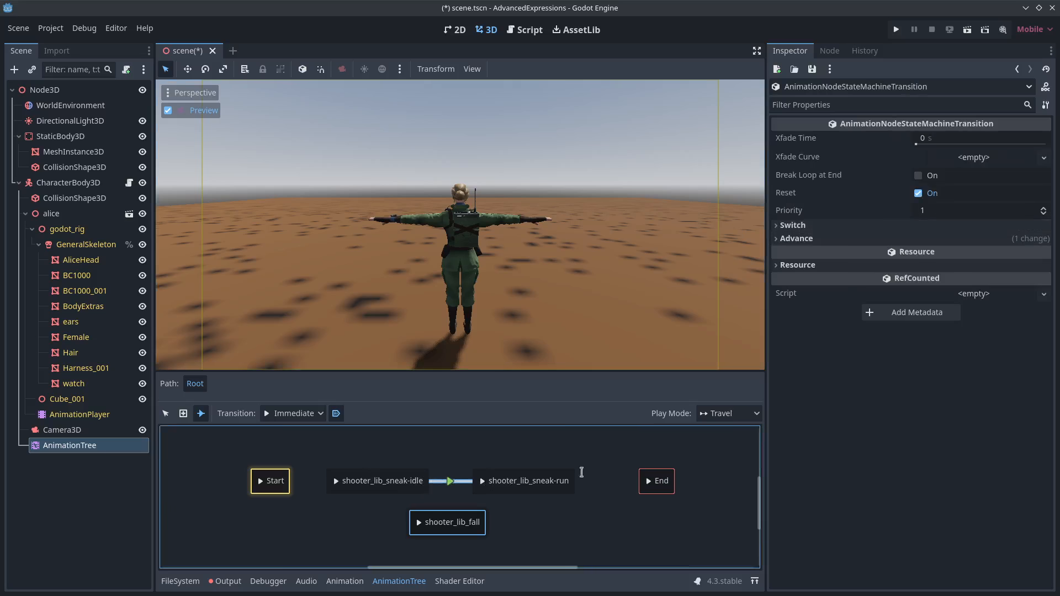
pyautogui.moveTo(566, 494)
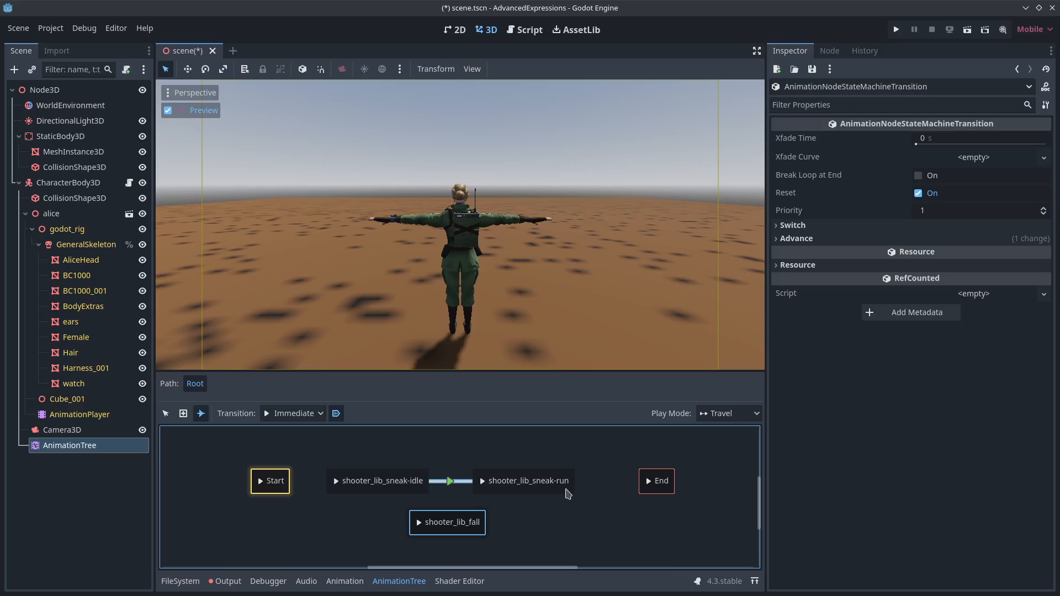
pyautogui.click(796, 238)
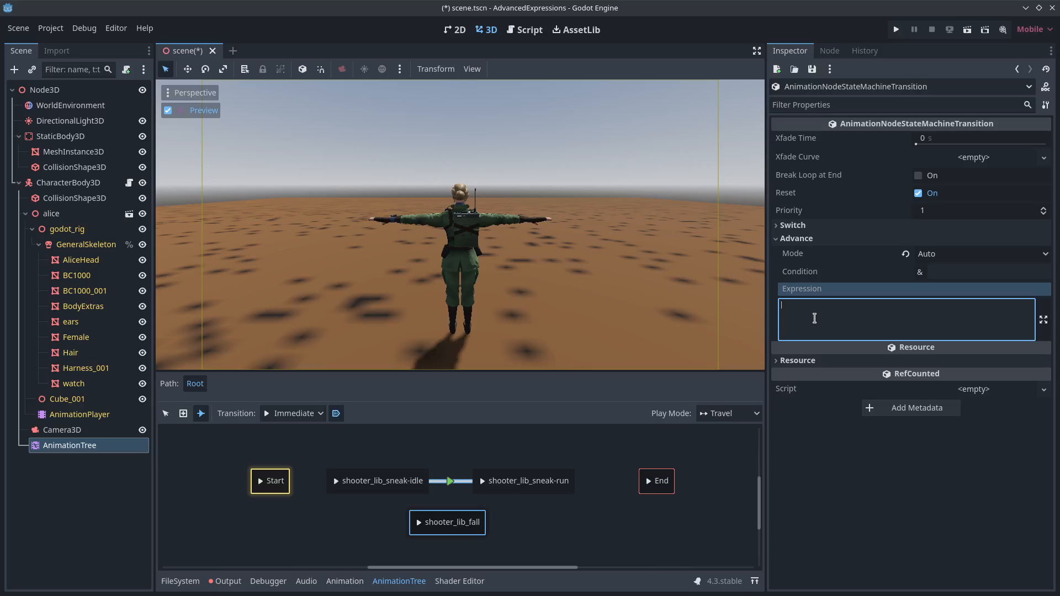
pyautogui.write('velocity')
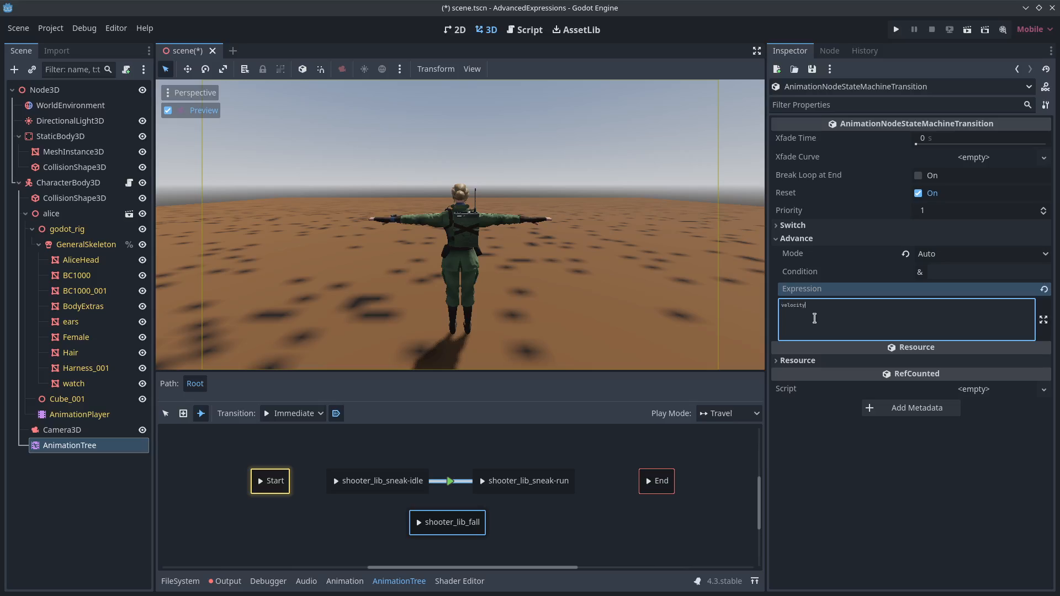
pyautogui.write('.length() > .2')
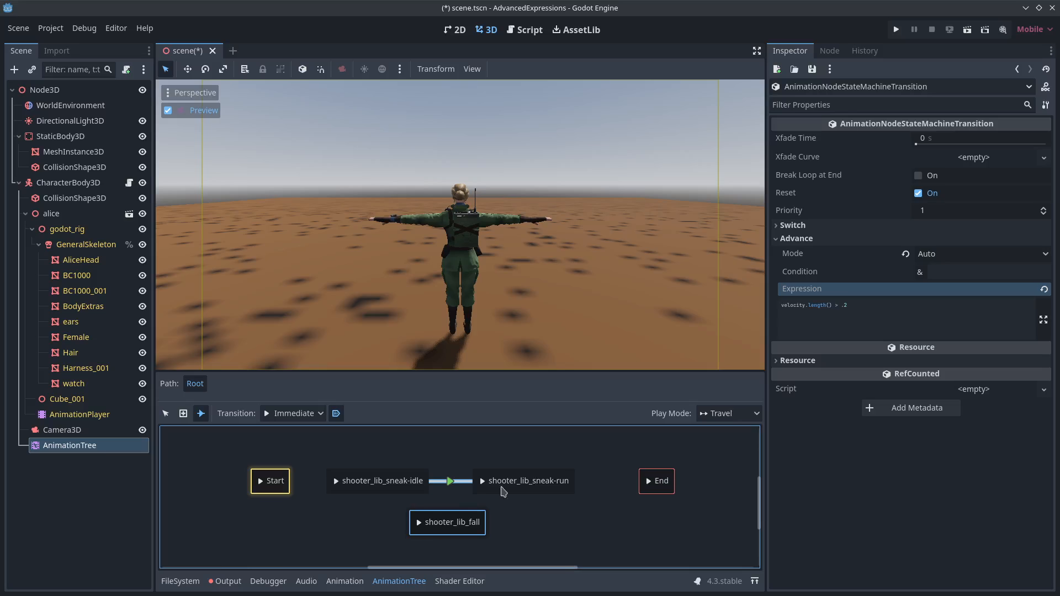
pyautogui.click(981, 138)
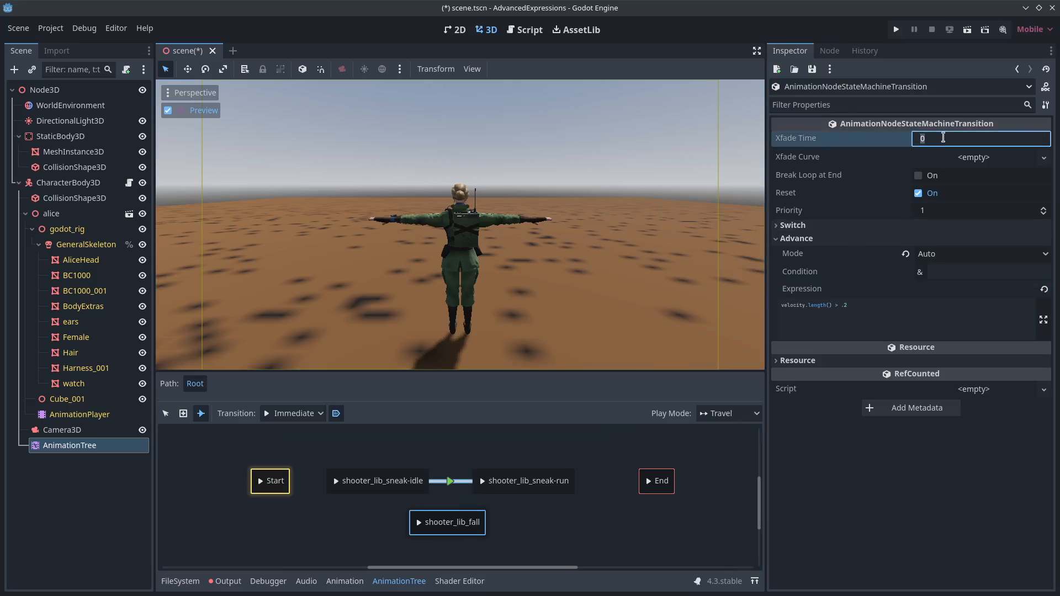
pyautogui.write('0.2')
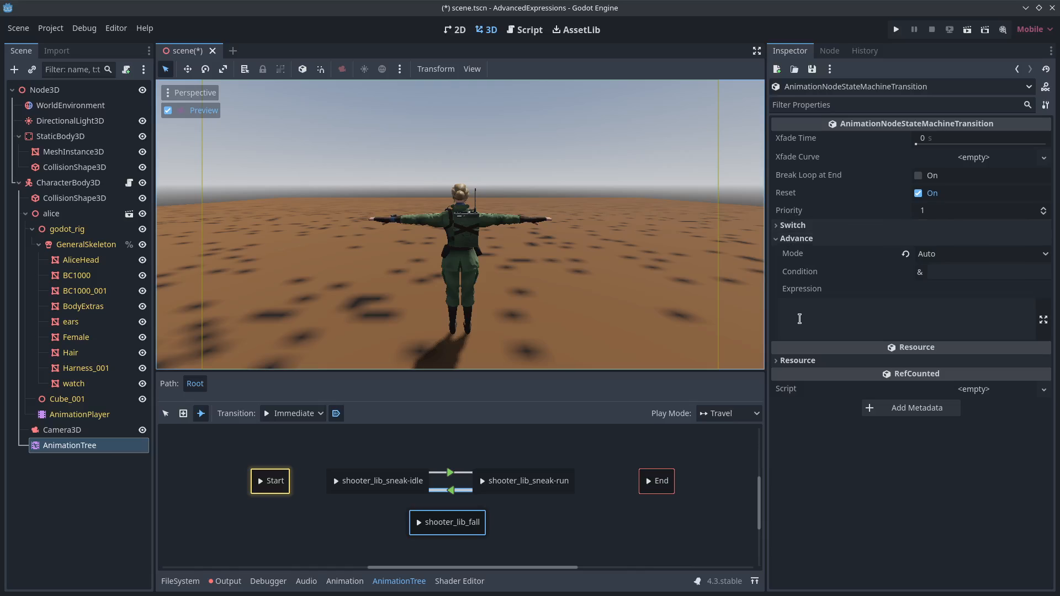
# Set up the return transition with a velocity-length expression and 0.2 s crossfade
pyautogui.write('velocity.length() > .2')
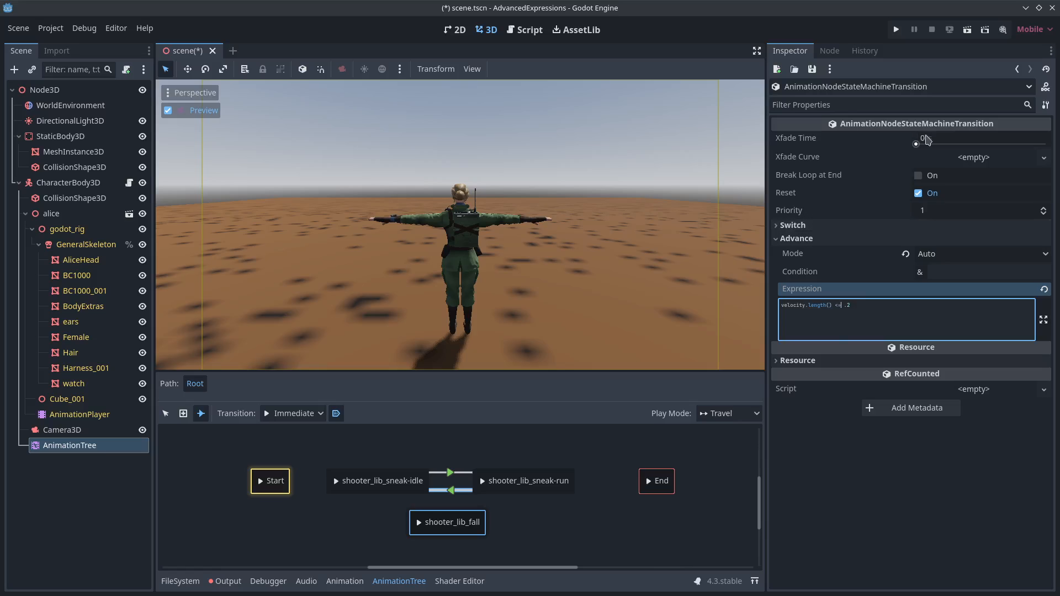
pyautogui.click(980, 138)
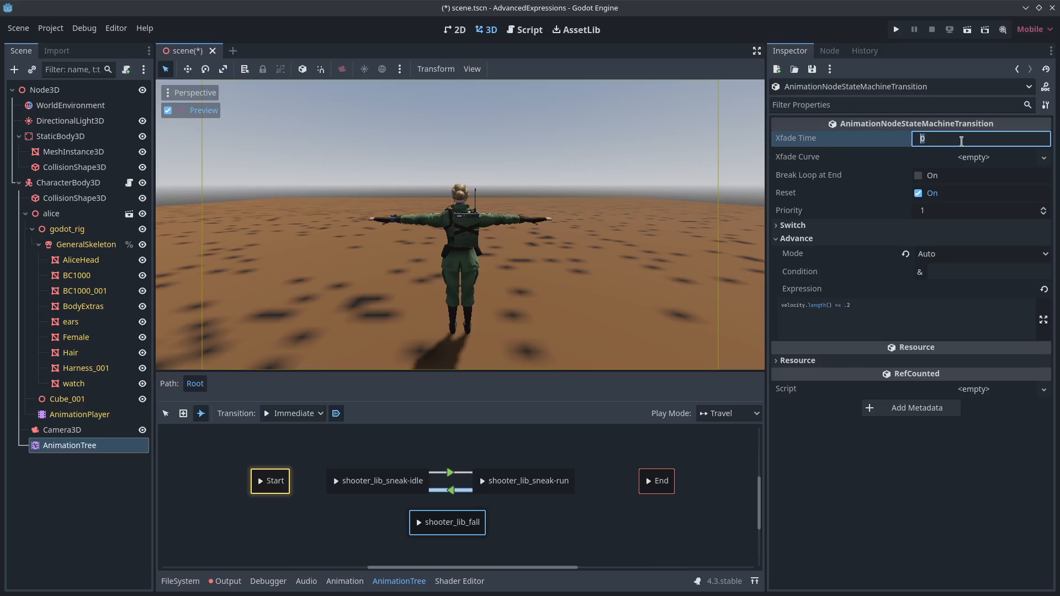
pyautogui.write('0.2 s')
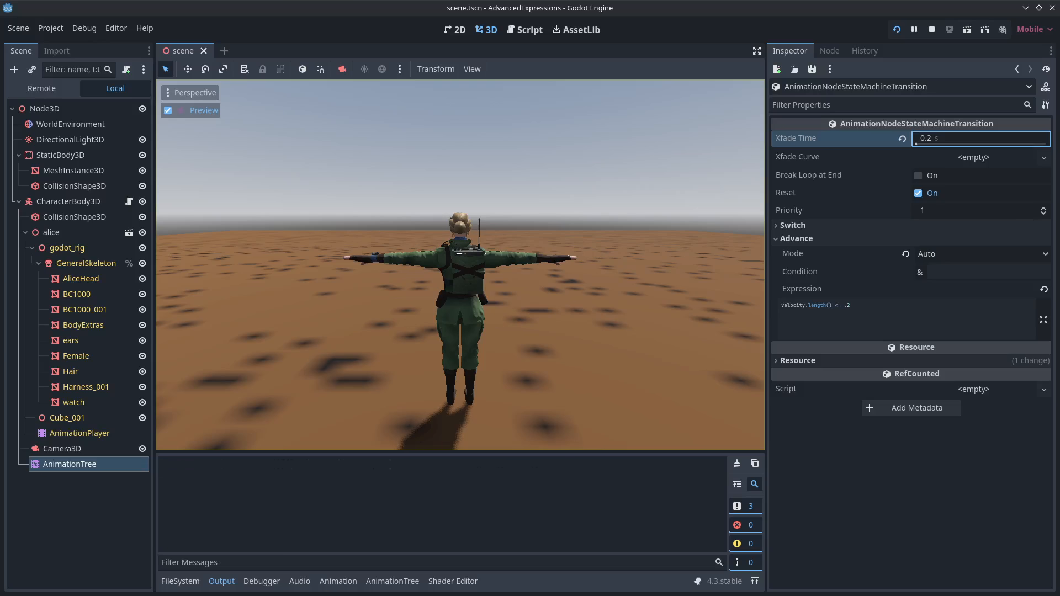
# Connect Start to sneak-idle and run the project to watch idle/run switching
pyautogui.click(931, 29)
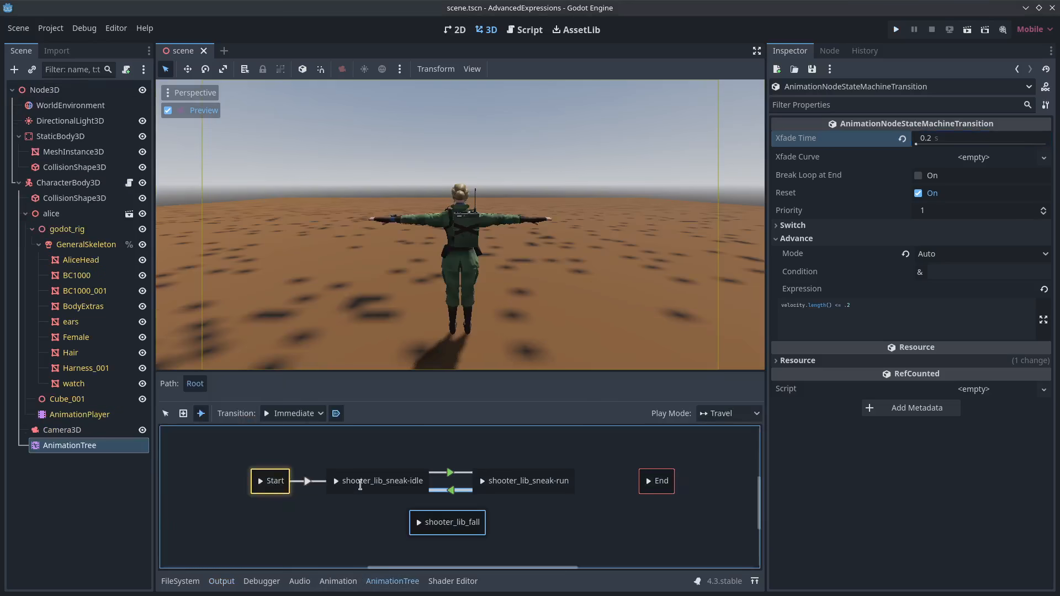
pyautogui.click(377, 481)
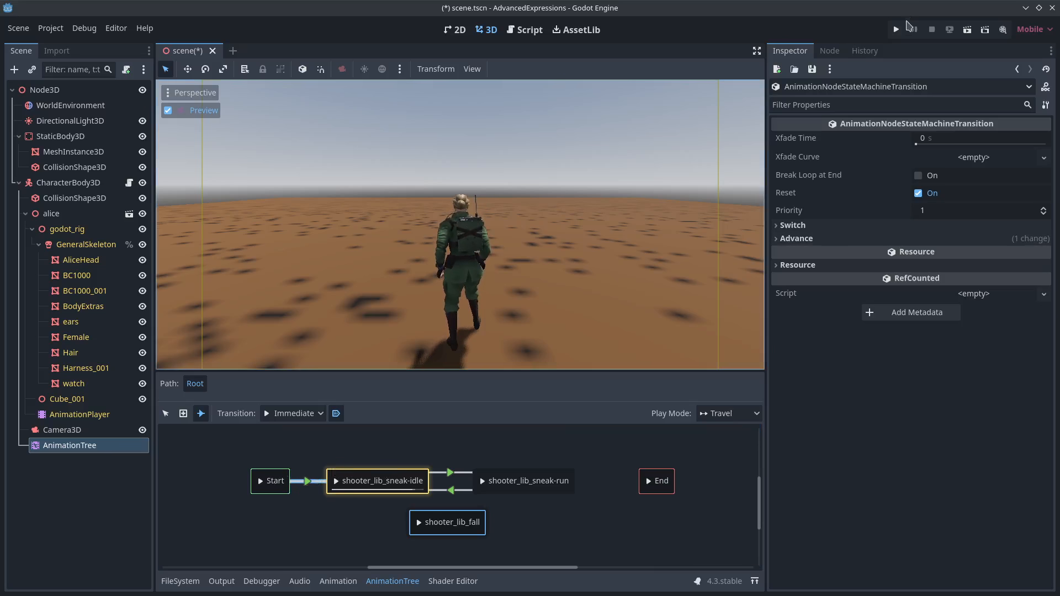
pyautogui.click(895, 29)
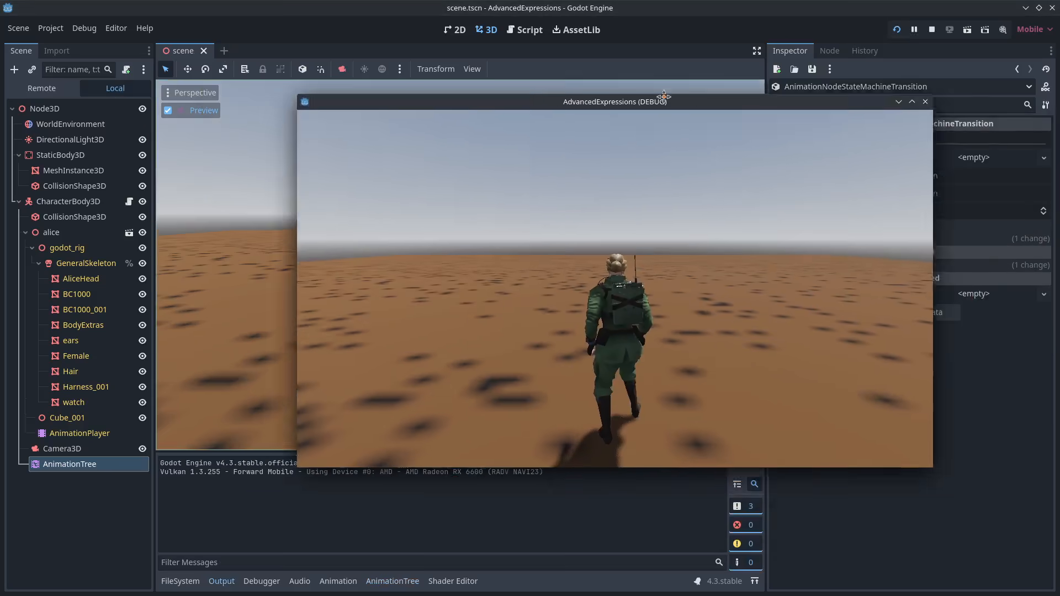
pyautogui.moveTo(614, 101); pyautogui.dragTo(539, 102)
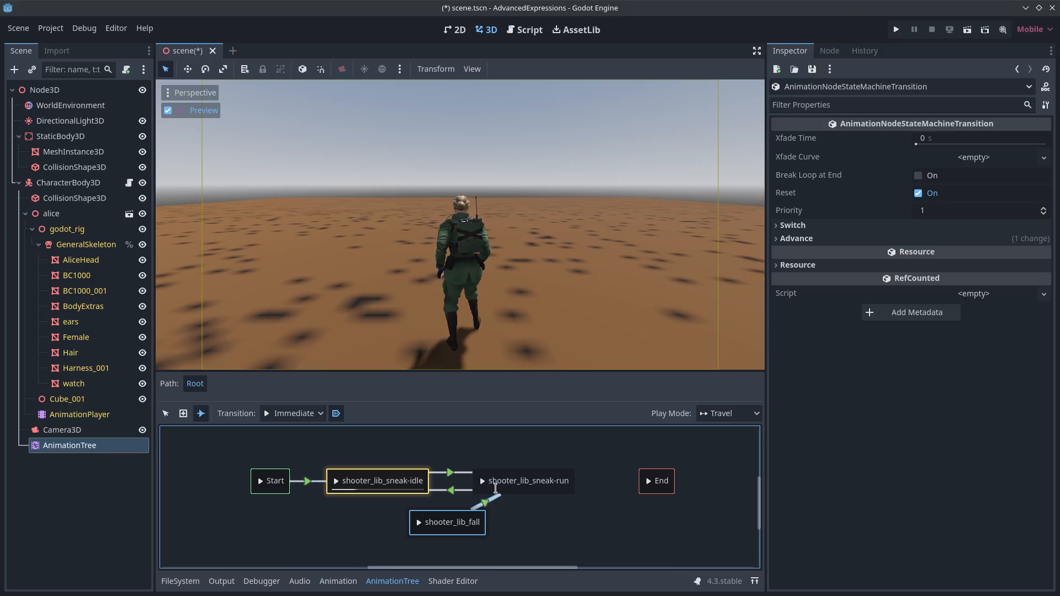
# Link fall and idle with an is_on_floor() expression and a 0.2 s crossfade
pyautogui.click(796, 238)
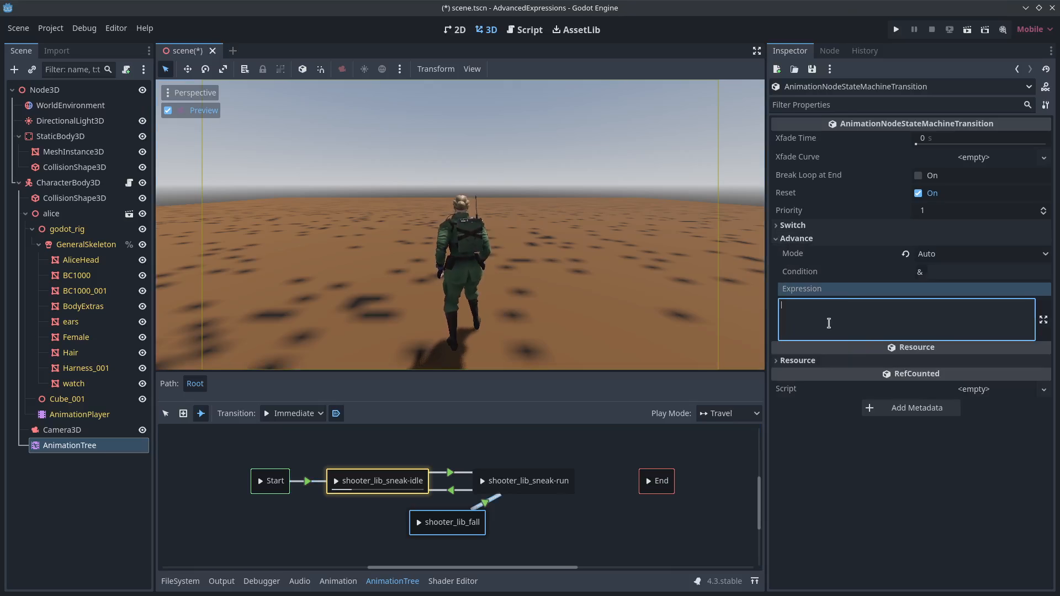
pyautogui.write('is_on_floor(')
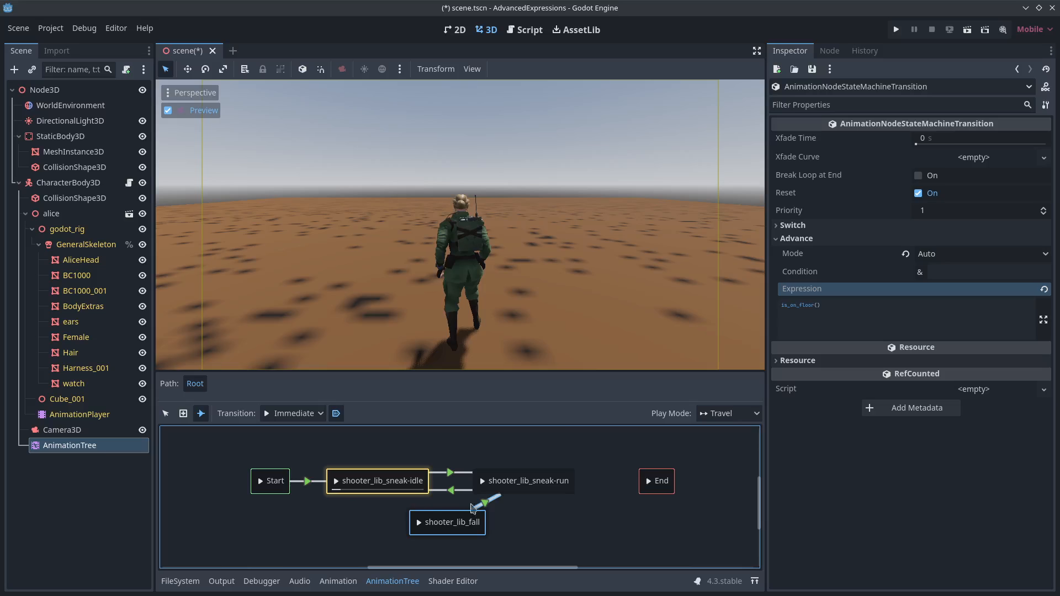
pyautogui.click(796, 238)
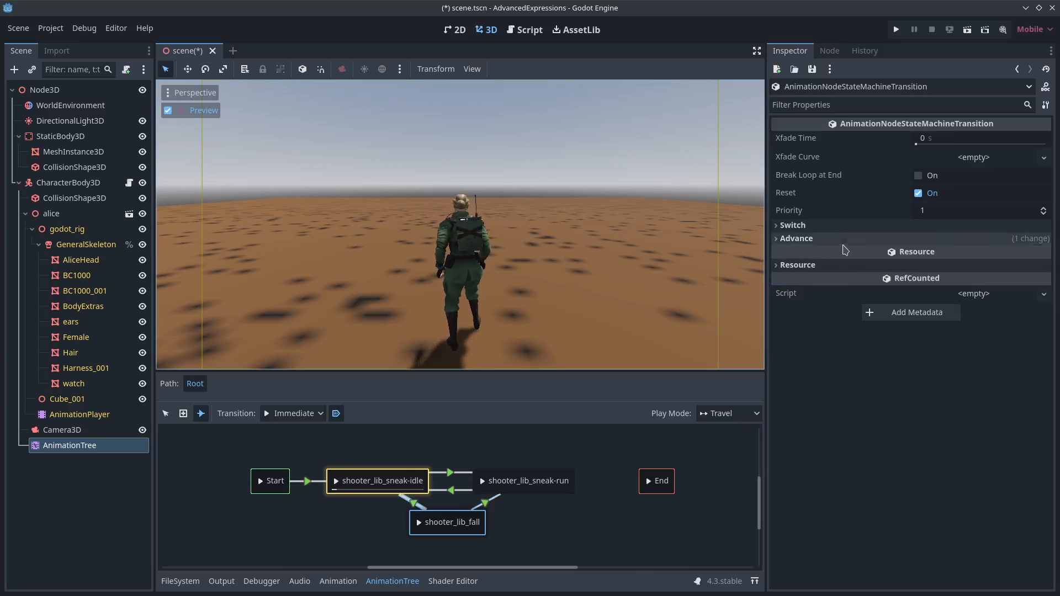
pyautogui.click(796, 238)
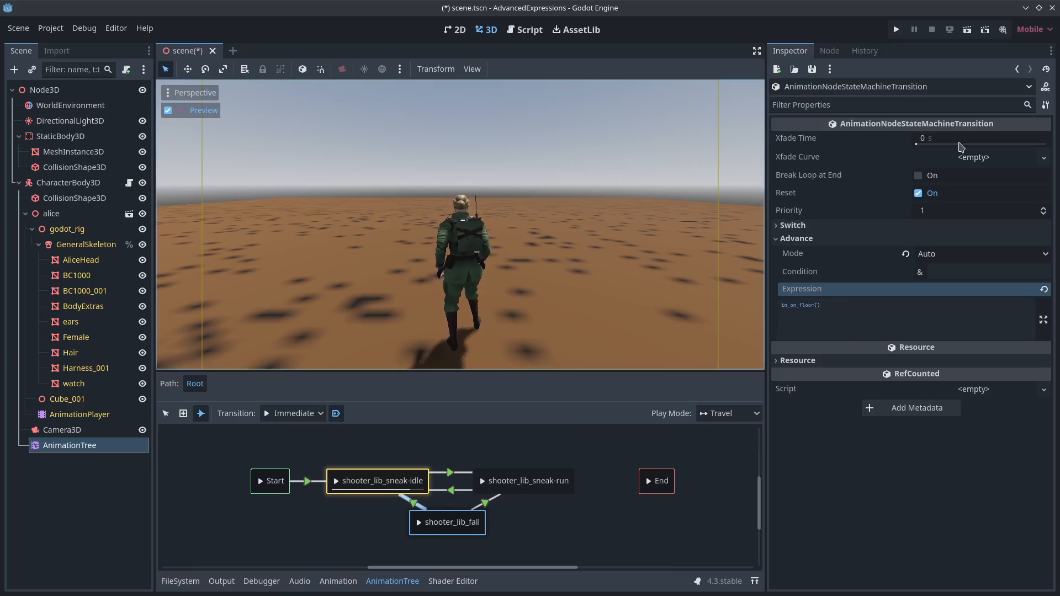
pyautogui.click(981, 138)
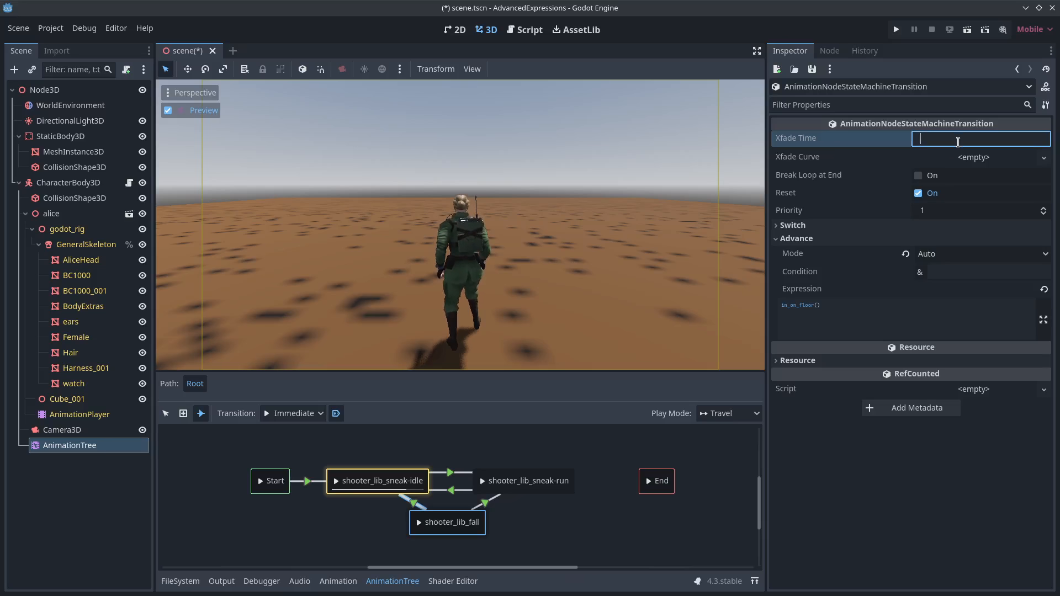
pyautogui.write('0.2 s')
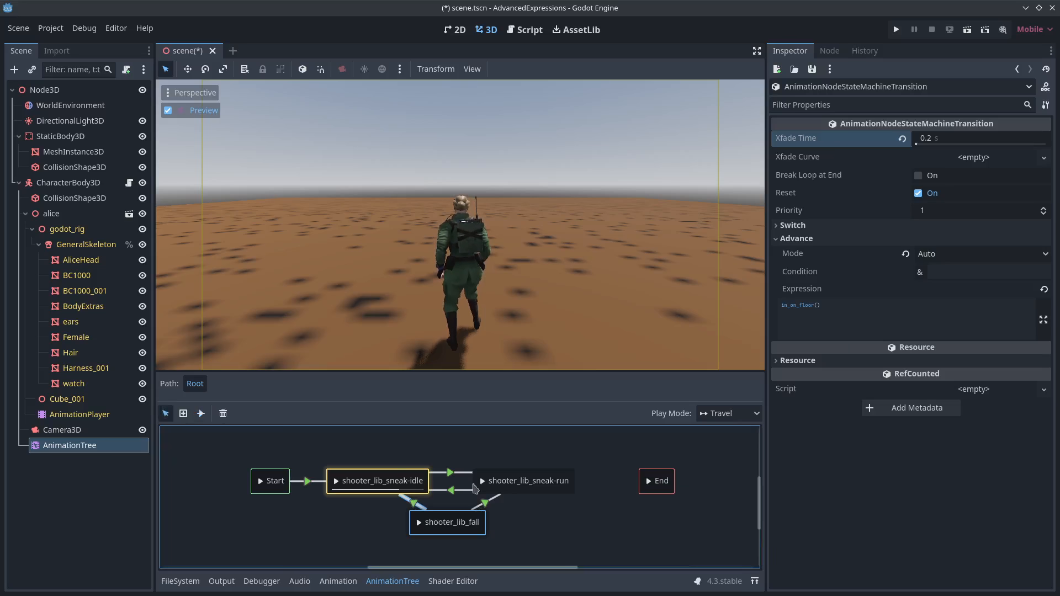
# Give the next transition a 0.2 s crossfade and a not is_on_floor() expression, then select fall
pyautogui.click(973, 138)
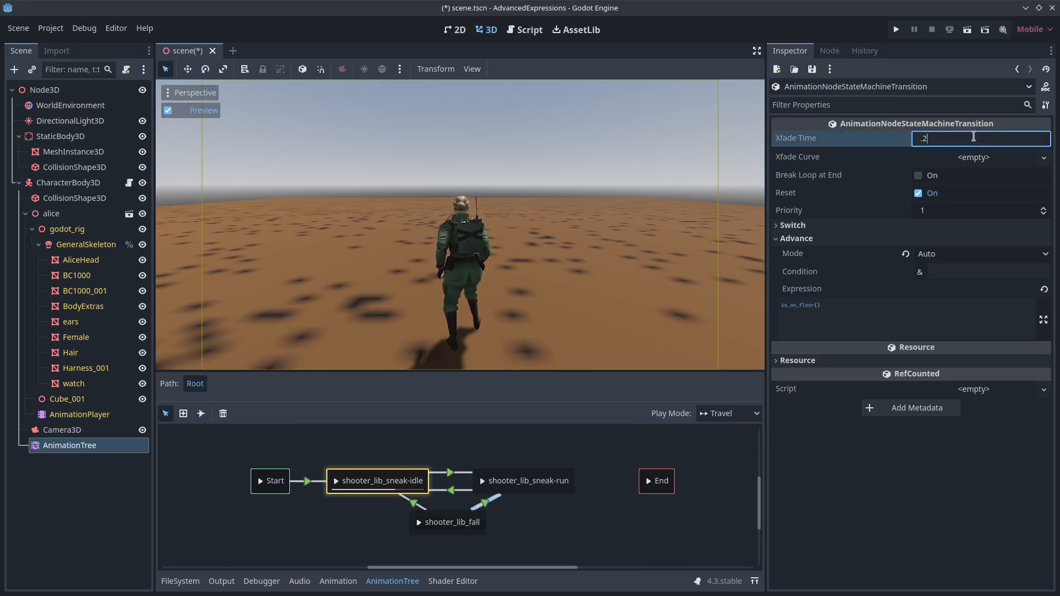
pyautogui.click(906, 305)
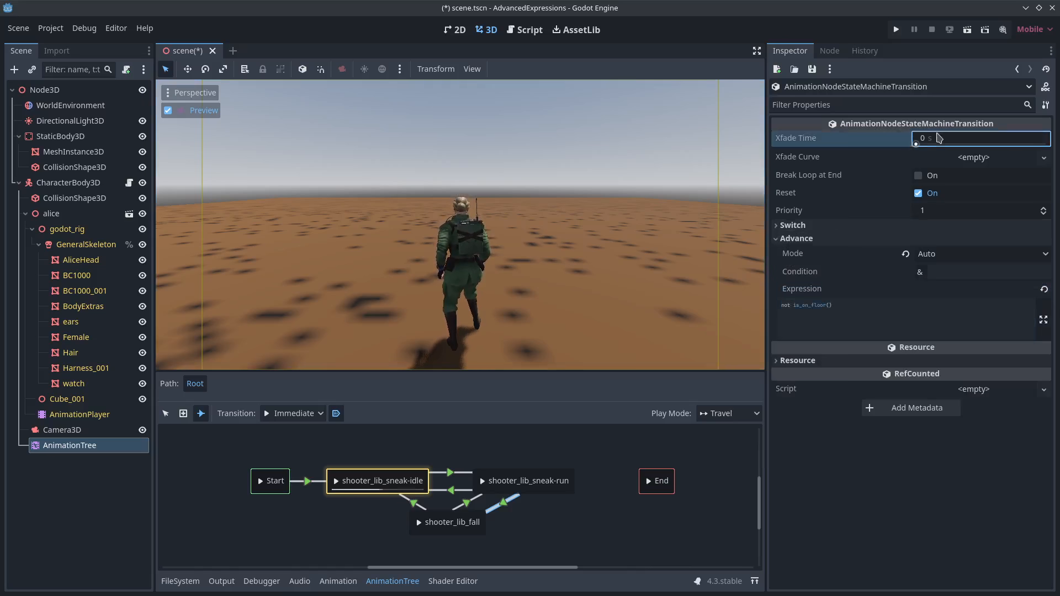
pyautogui.write('0.2')
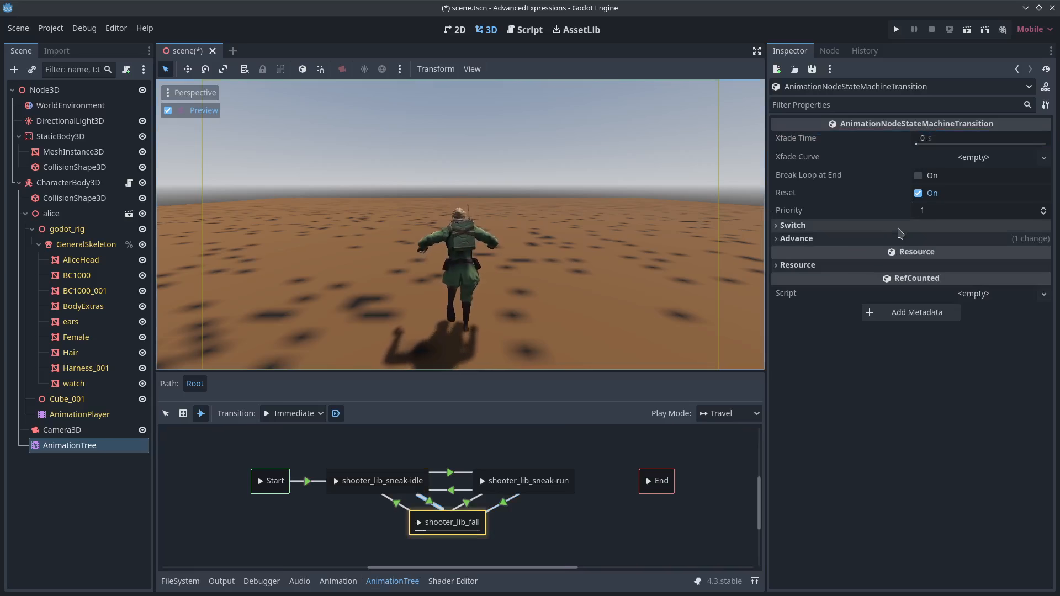
pyautogui.click(797, 238)
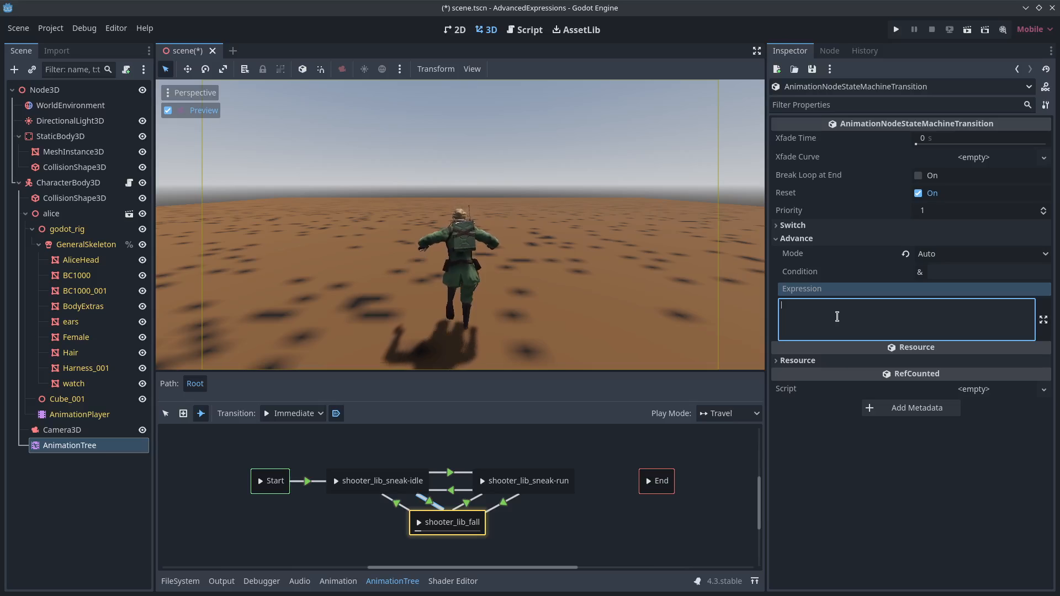
pyautogui.write('not is_on_floor()')
pyautogui.click(982, 138)
pyautogui.write('.2')
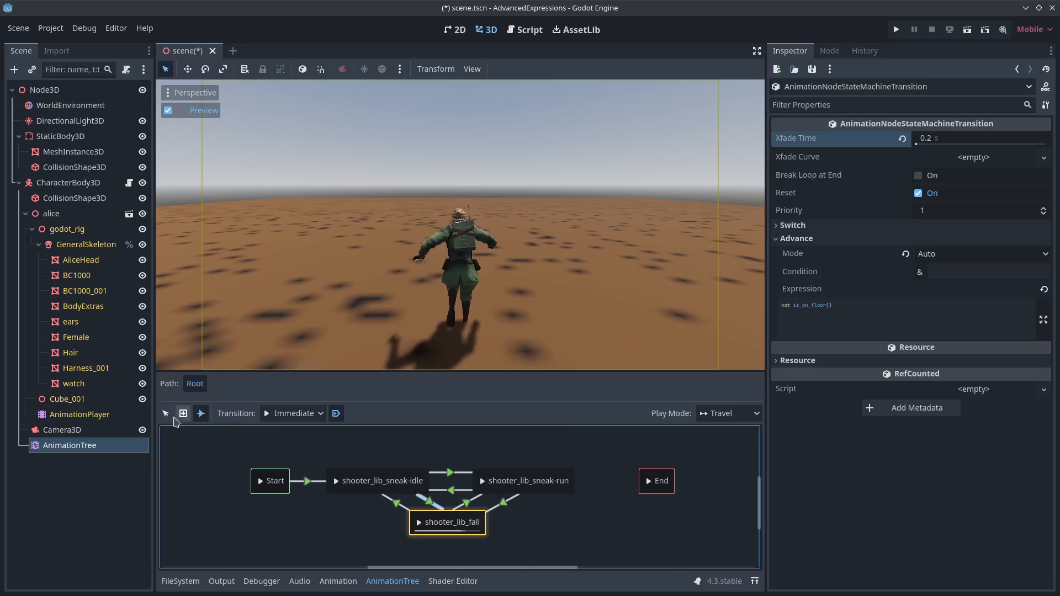
pyautogui.doubleClick(449, 521)
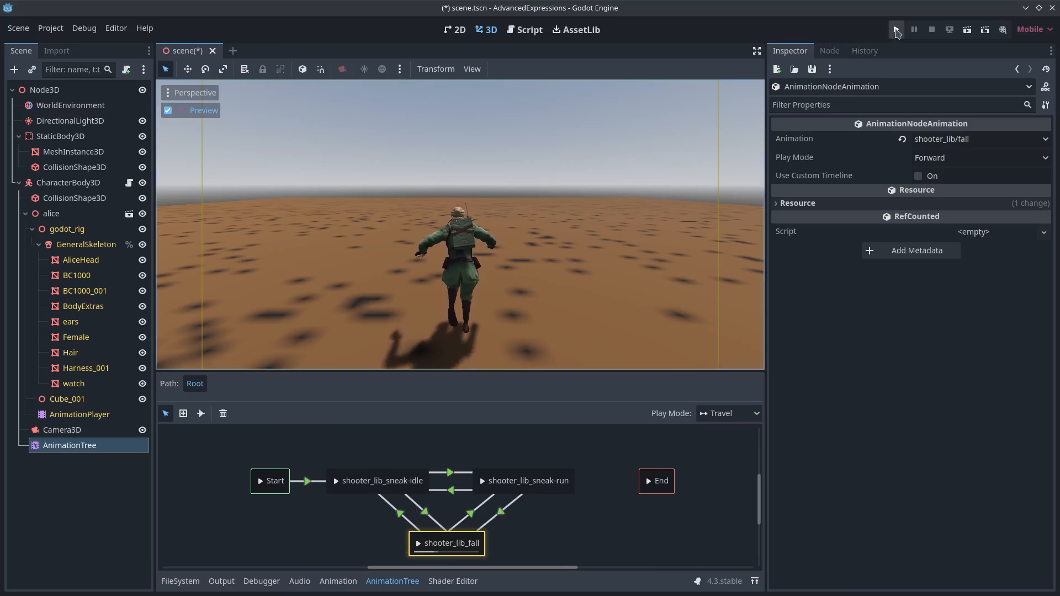
# Run the scene to test the fall transitions, then reopen the AnimationTree graph
pyautogui.click(895, 30)
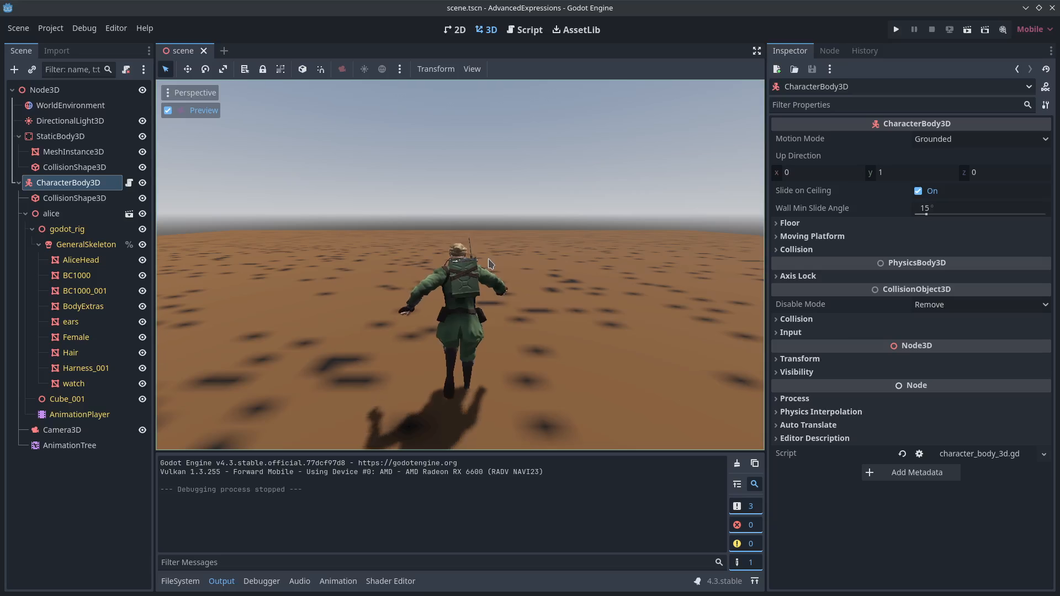
pyautogui.click(68, 445)
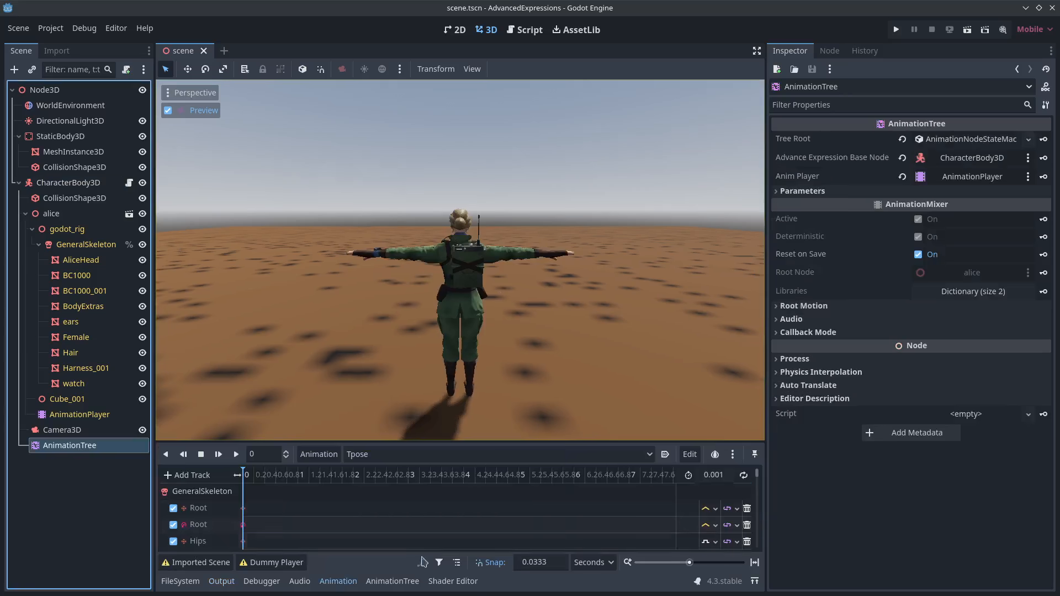
pyautogui.click(392, 581)
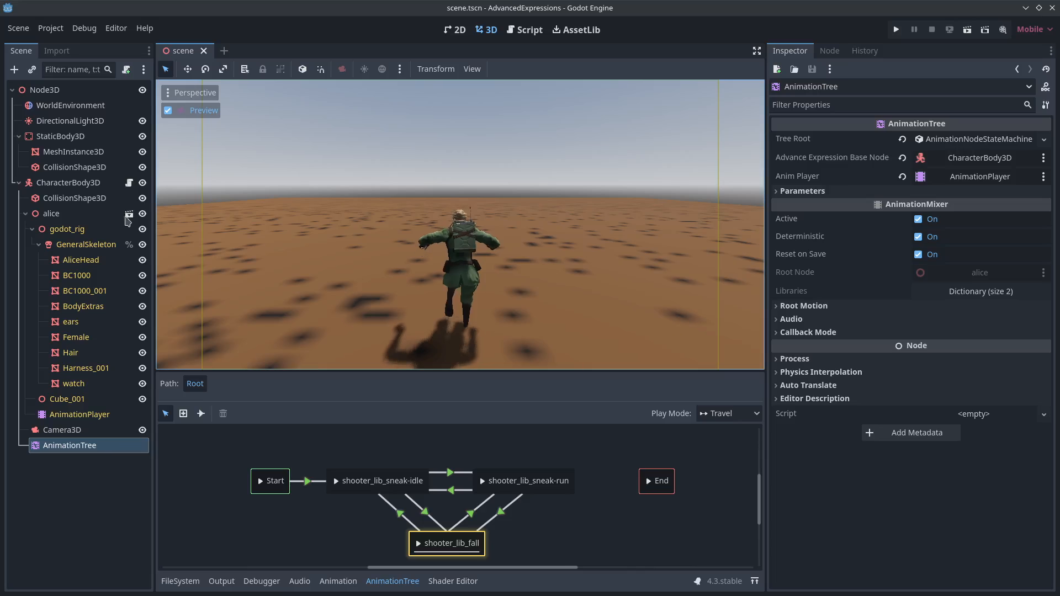
# Reopen character_body_3d.gd, run the project to test movement and animations, then stop it
pyautogui.click(530, 30)
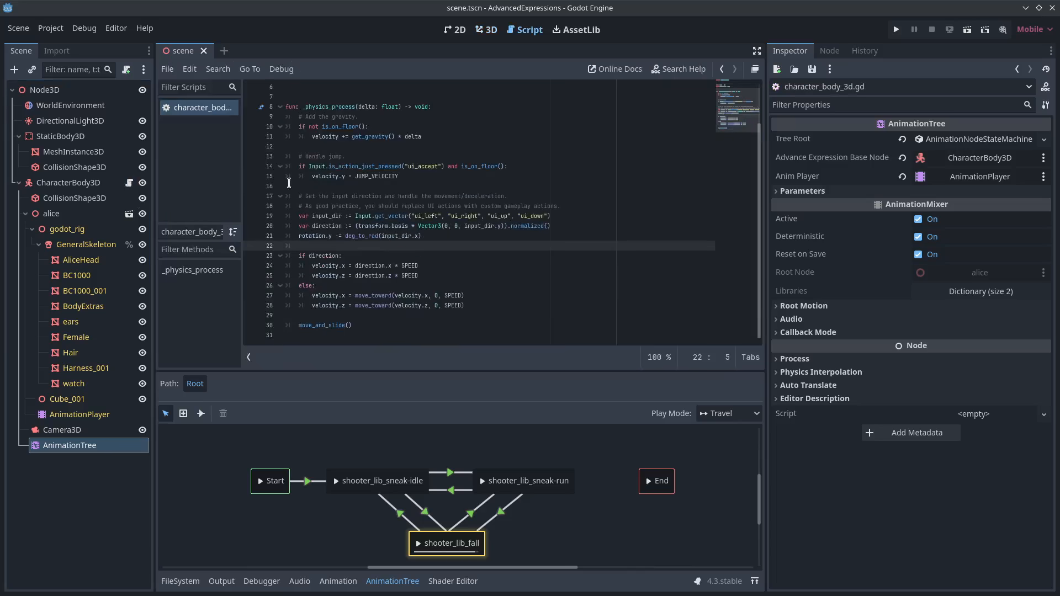
pyautogui.doubleClick(324, 325)
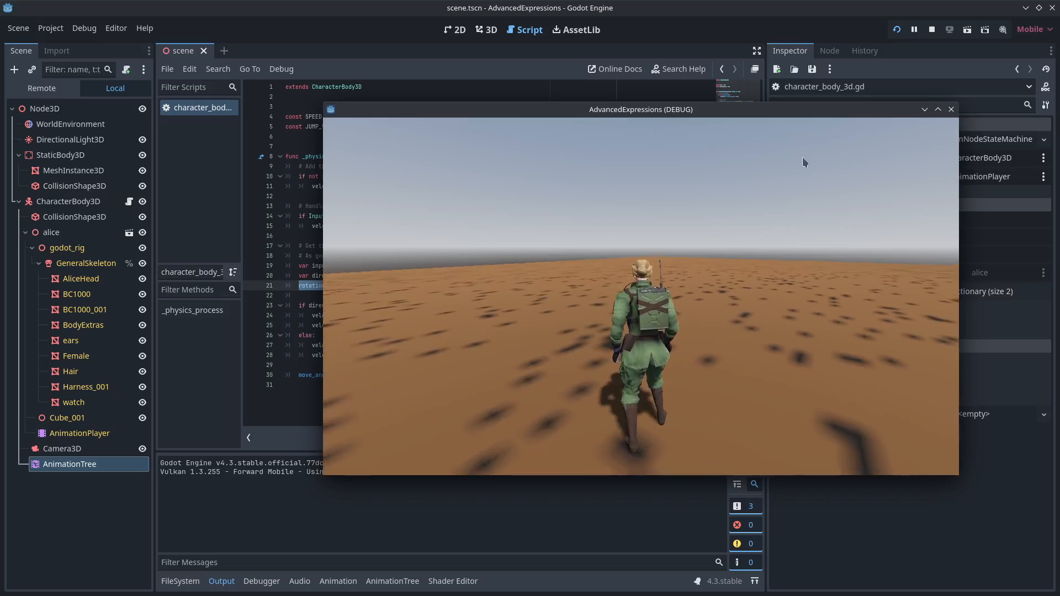
pyautogui.click(932, 29)
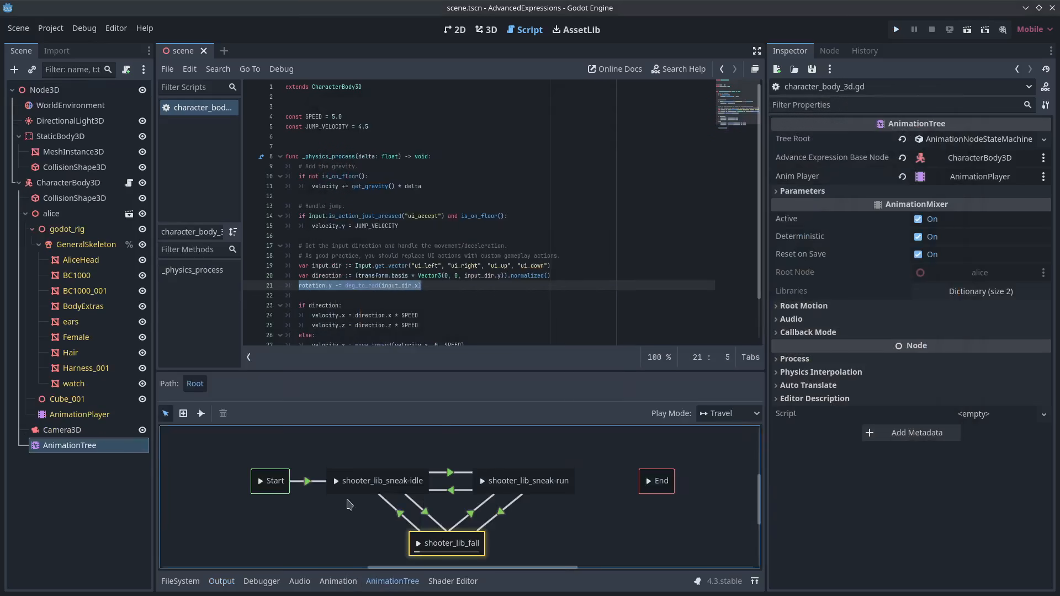
pyautogui.moveTo(527, 532)
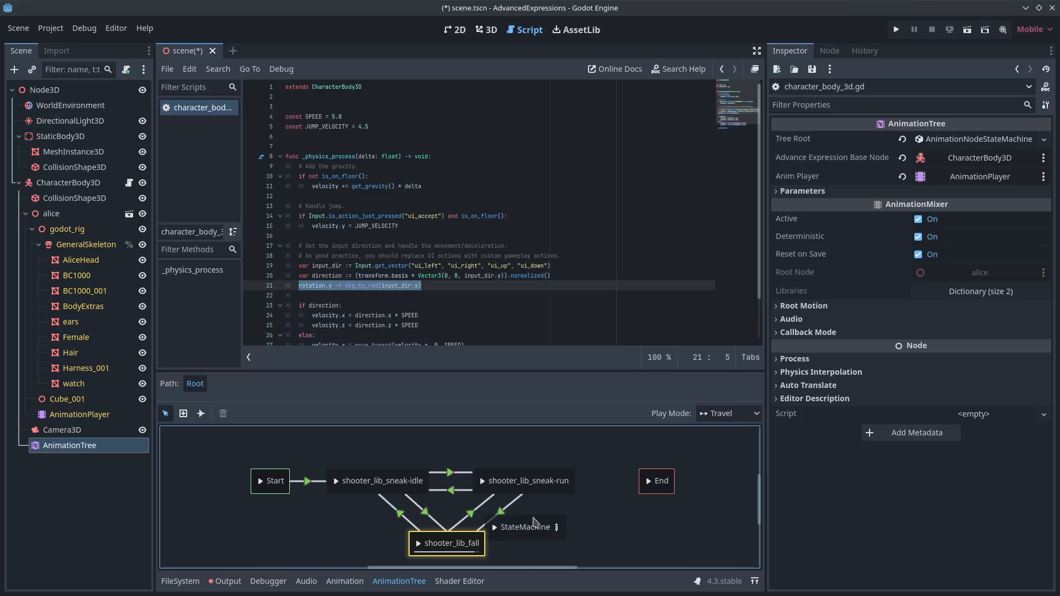
# Name the new StateMachine node 'aiming' and connect idle to it with expression 'aiming'
pyautogui.click(585, 523)
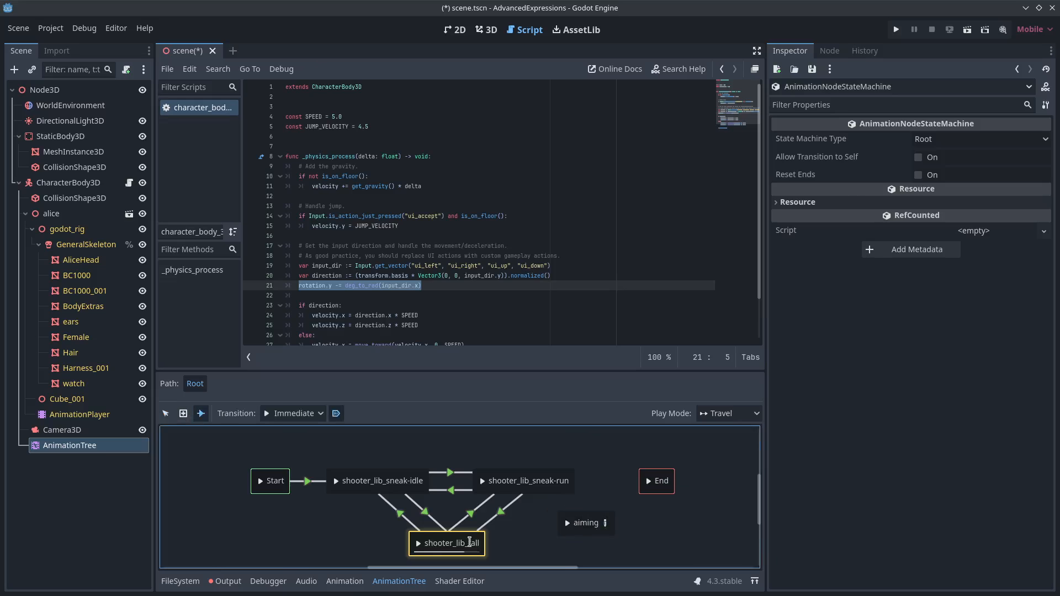
pyautogui.click(584, 523)
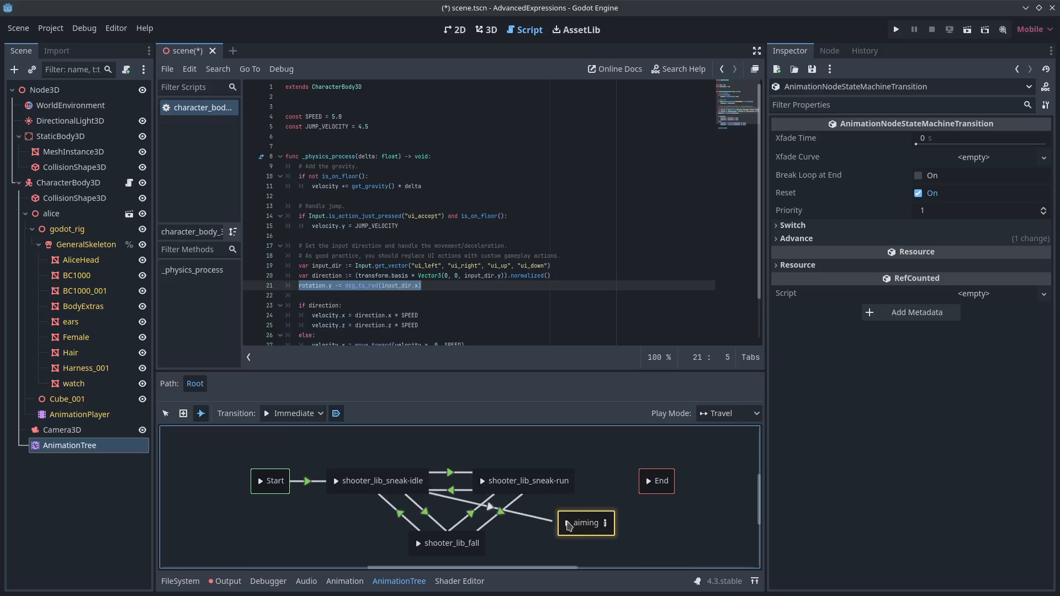
pyautogui.click(796, 238)
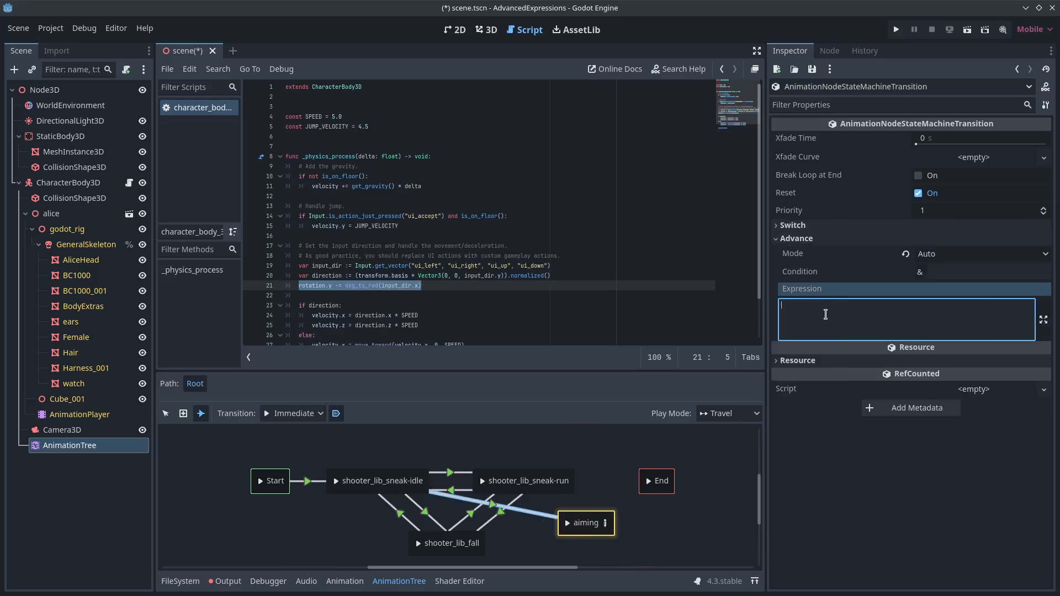
pyautogui.write('aiming')
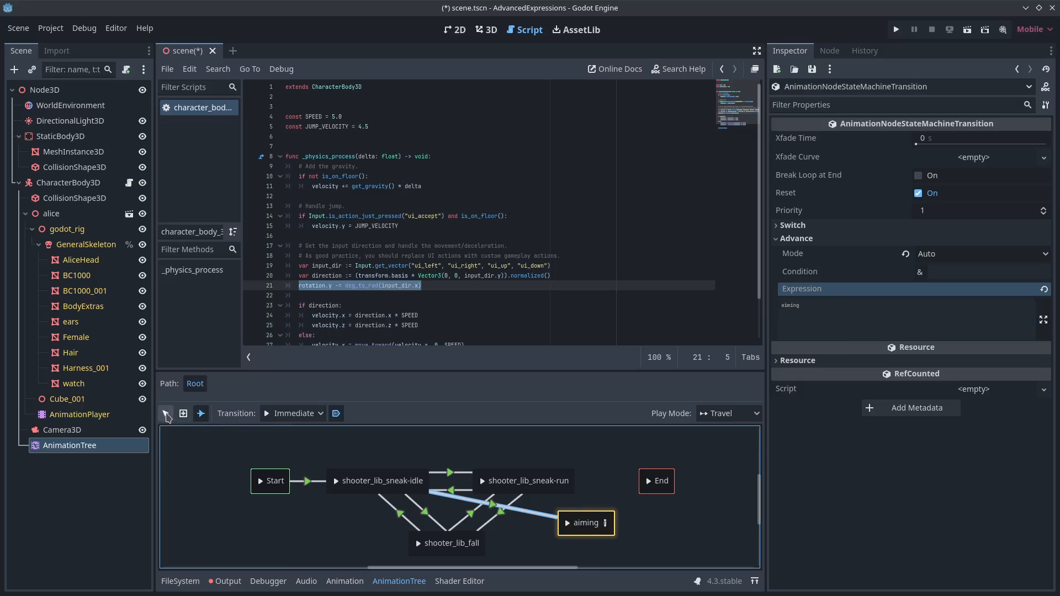
# Inside the aiming sub-machine, set the Start→aim-tnt expression to inventory.gun.type.tnt
pyautogui.doubleClick(585, 523)
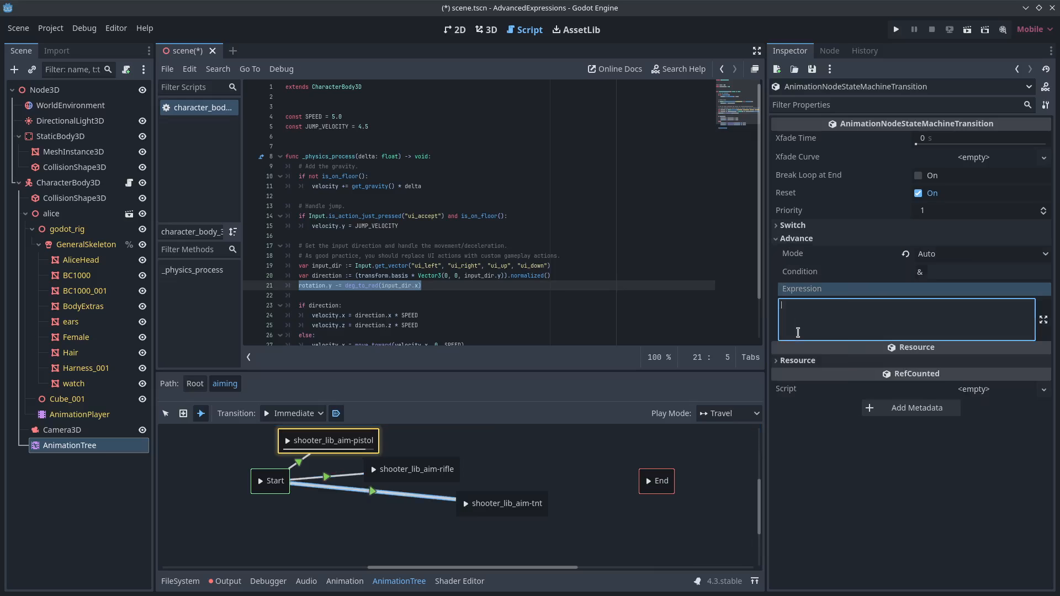
pyautogui.write('inventory.gun.type.')
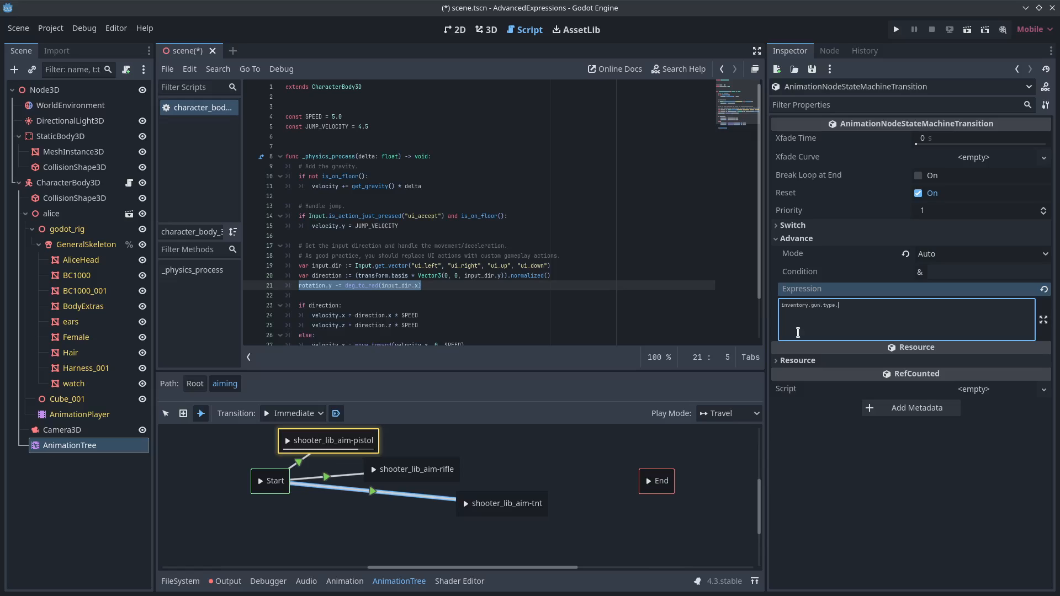
pyautogui.write('tnt')
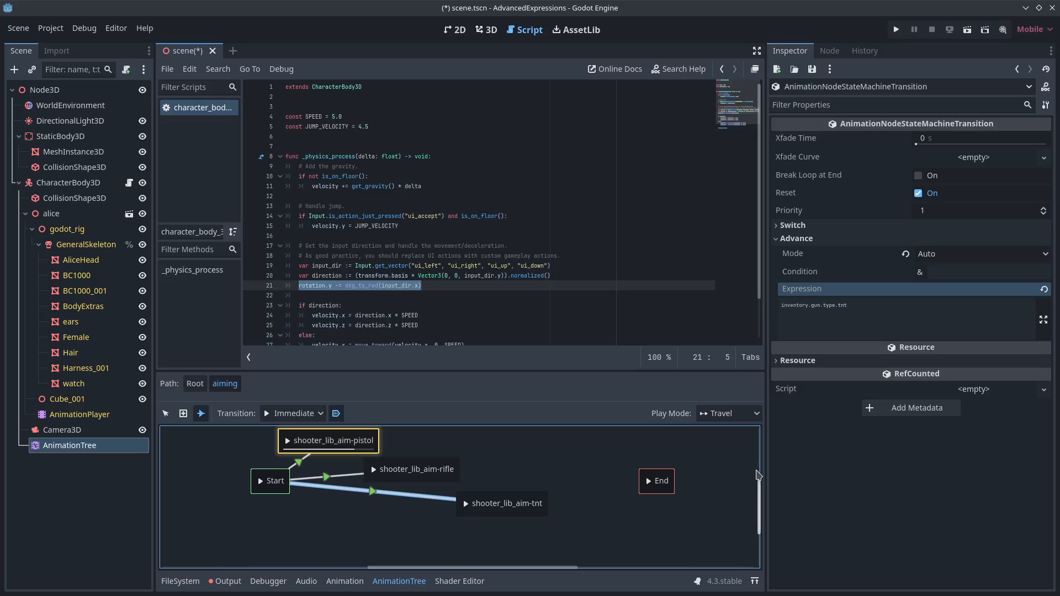